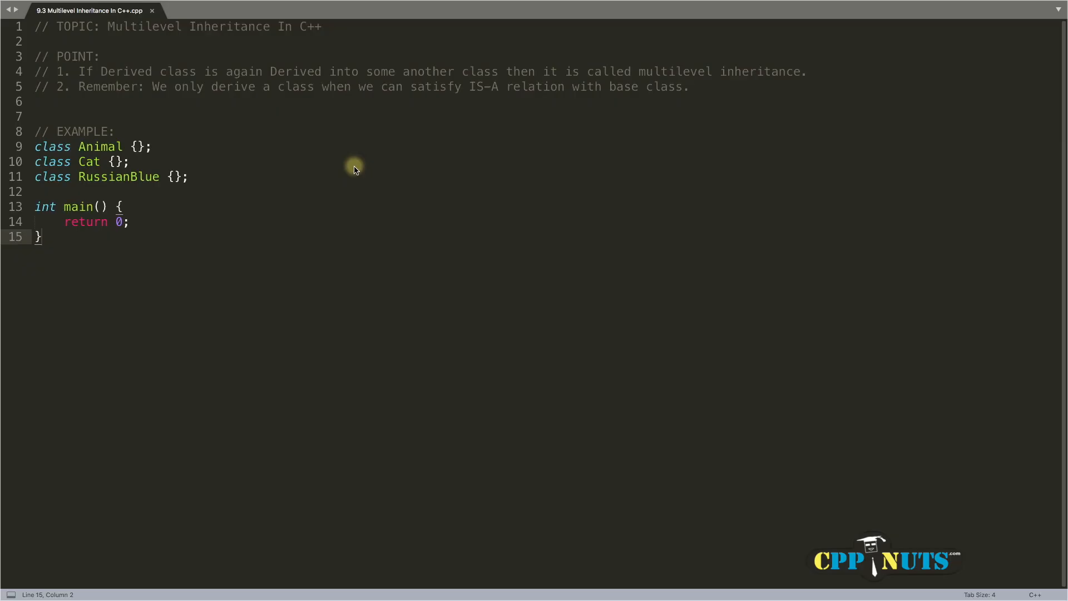
{"action": "mouse_move", "coordinate": [91, 50]}
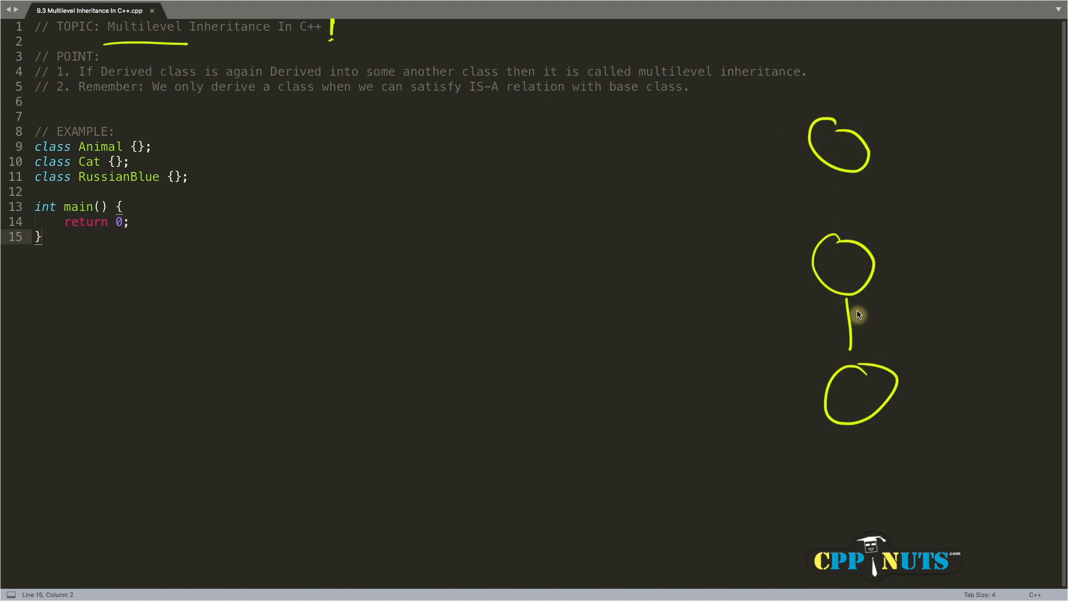
Step: Letter circles A, B, C with upward arrows, label the chain M and add circle D below C
{"action": "left_click_drag", "start_coordinate": [850, 341], "coordinate": [850, 187]}
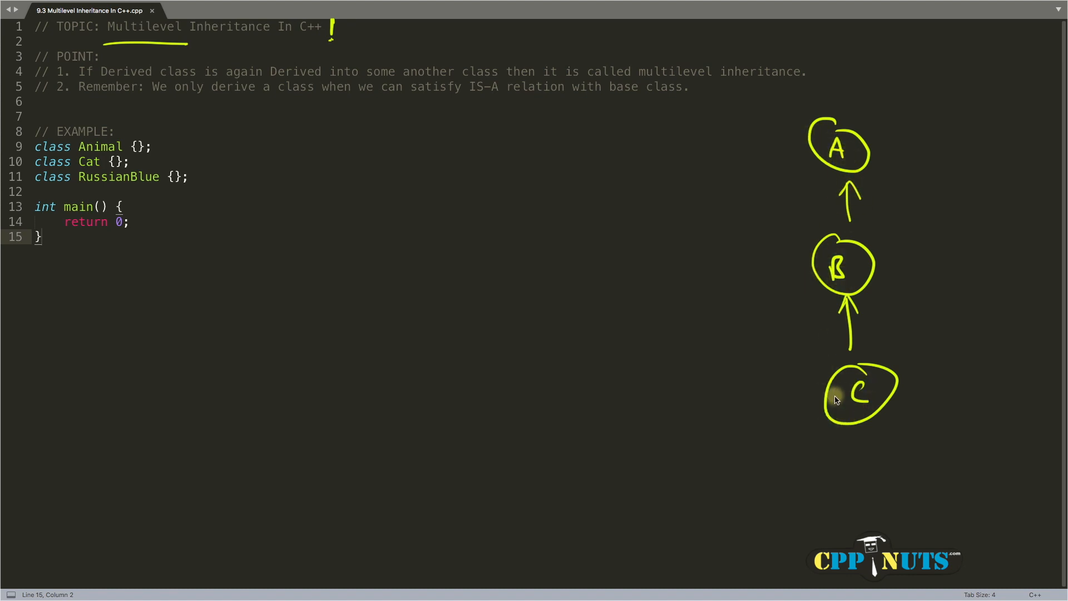
{"action": "mouse_move", "coordinate": [728, 134]}
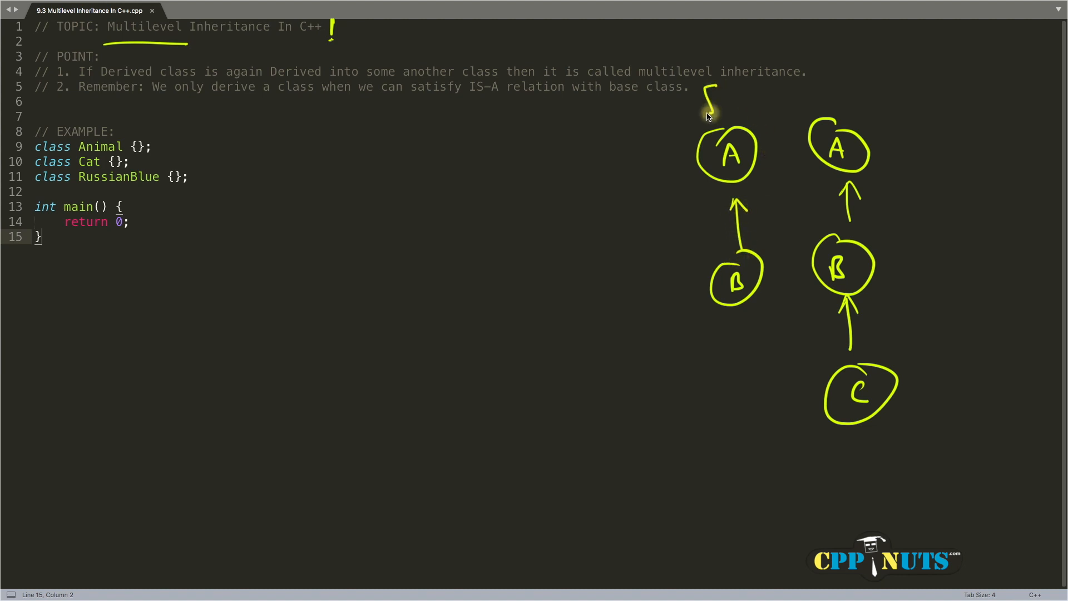
{"action": "left_click_drag", "start_coordinate": [821, 102], "coordinate": [854, 102]}
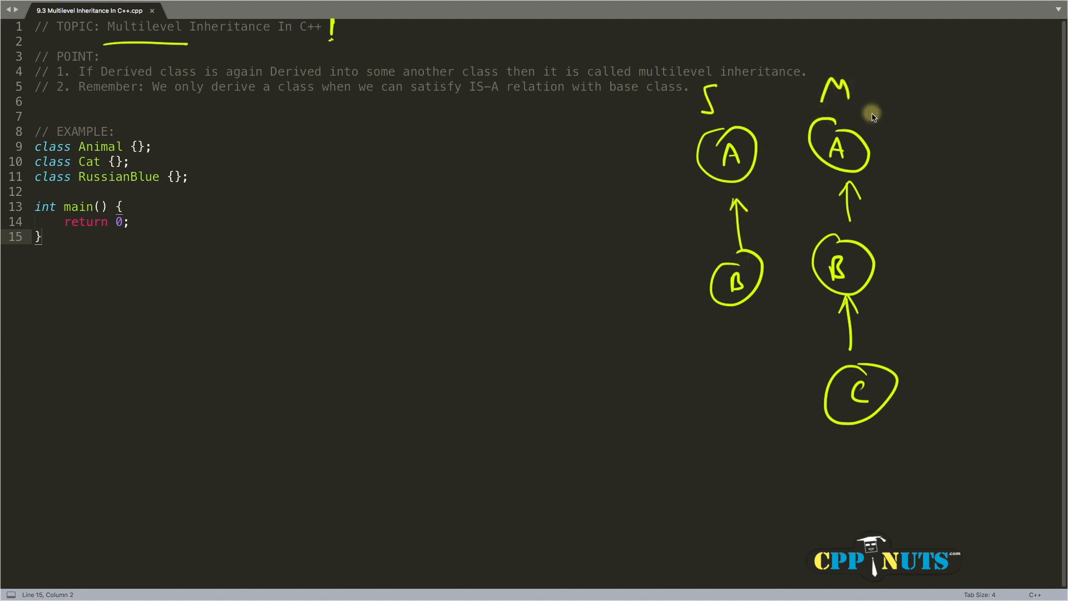
{"action": "mouse_move", "coordinate": [848, 442]}
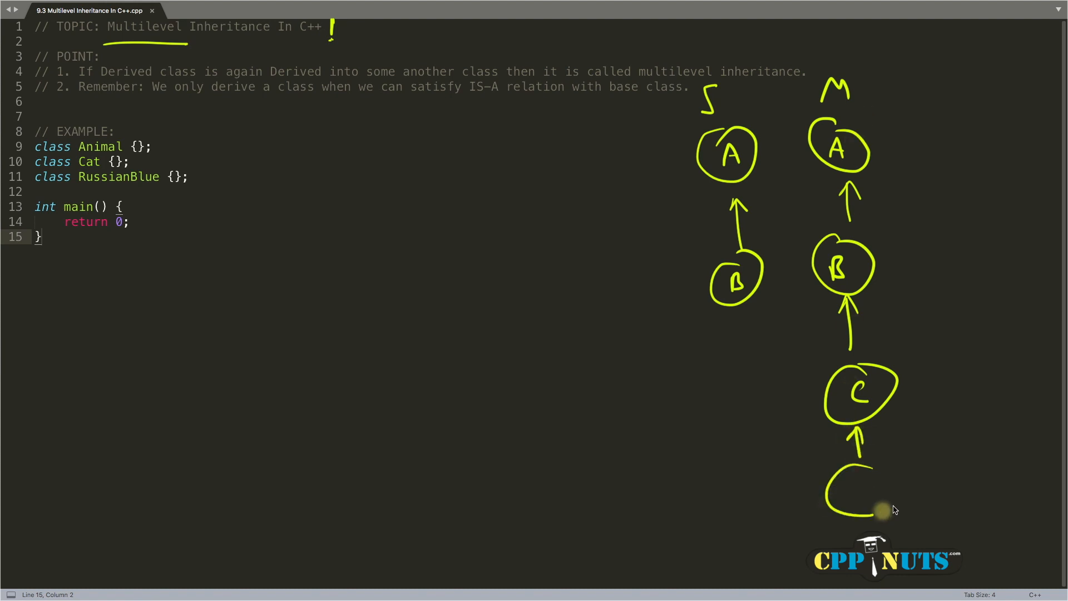
{"action": "left_click_drag", "start_coordinate": [852, 490], "coordinate": [886, 484]}
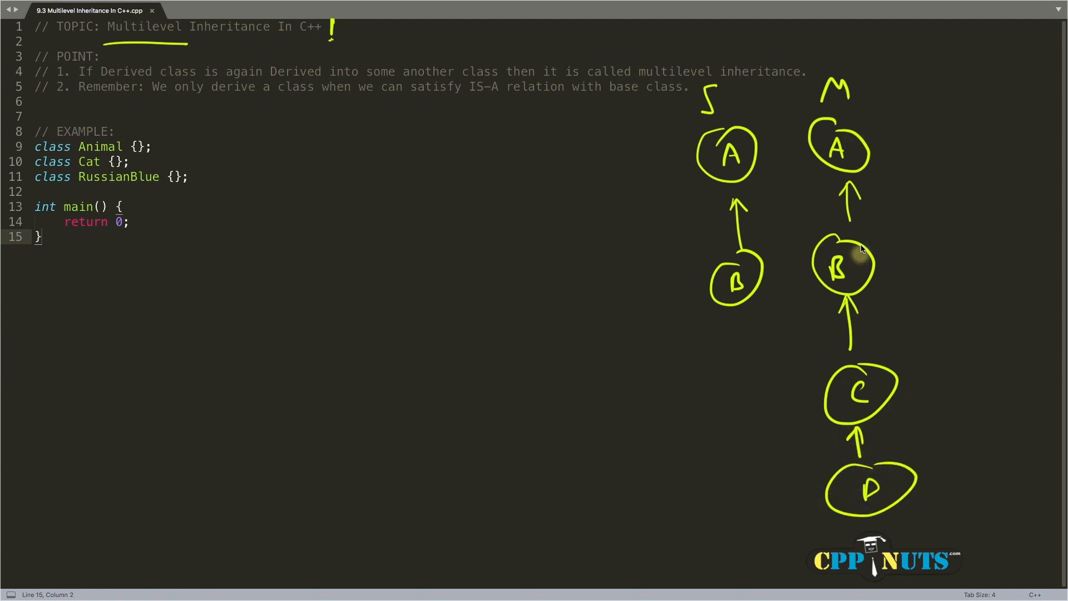
{"action": "mouse_move", "coordinate": [835, 165]}
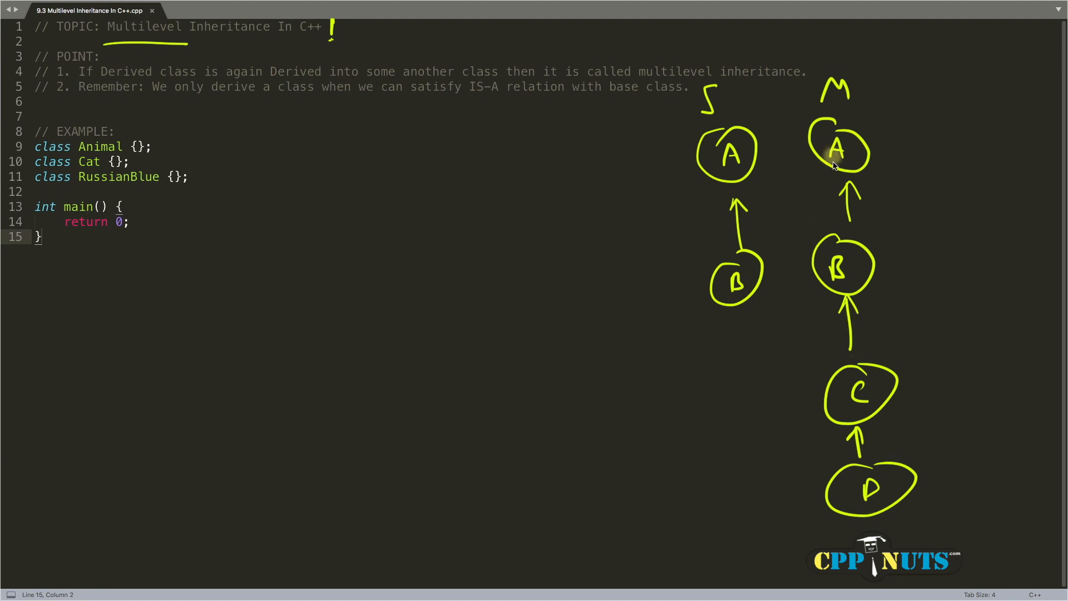
{"action": "mouse_move", "coordinate": [862, 494]}
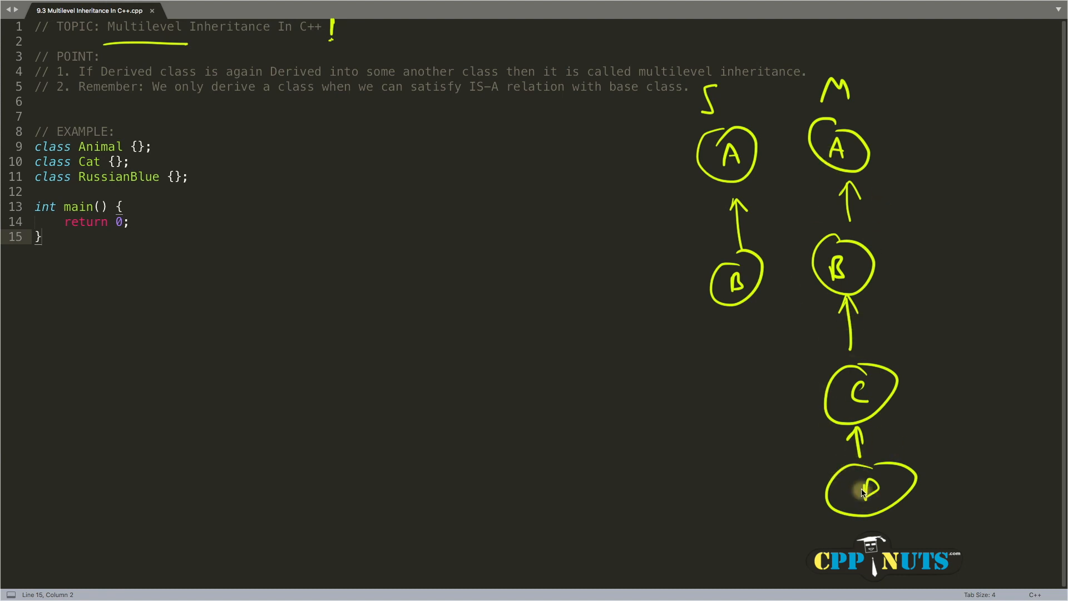
{"action": "mouse_move", "coordinate": [95, 89]}
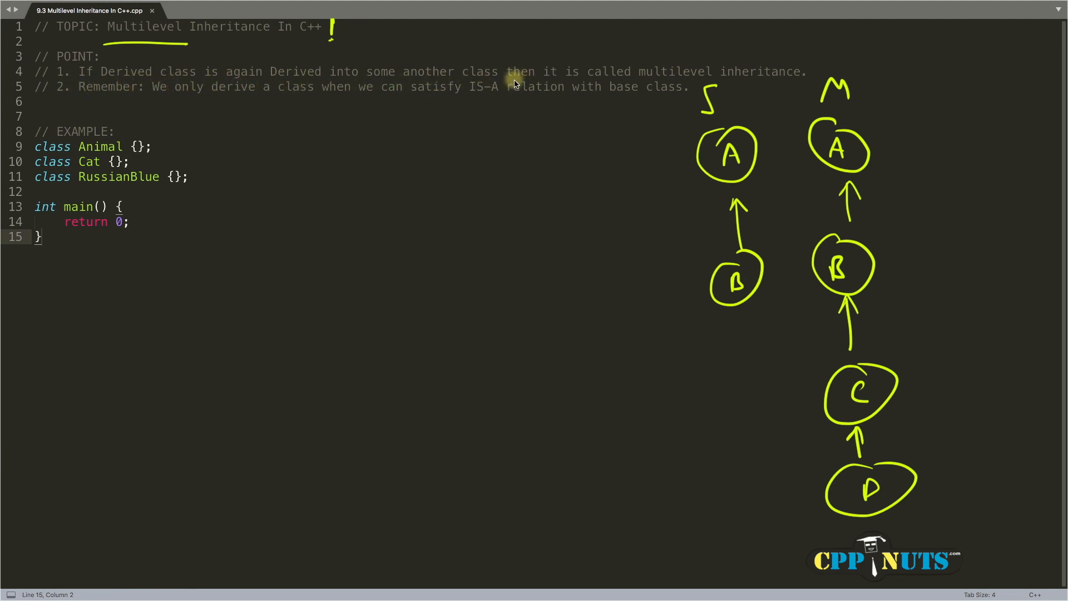
{"action": "mouse_move", "coordinate": [829, 108]}
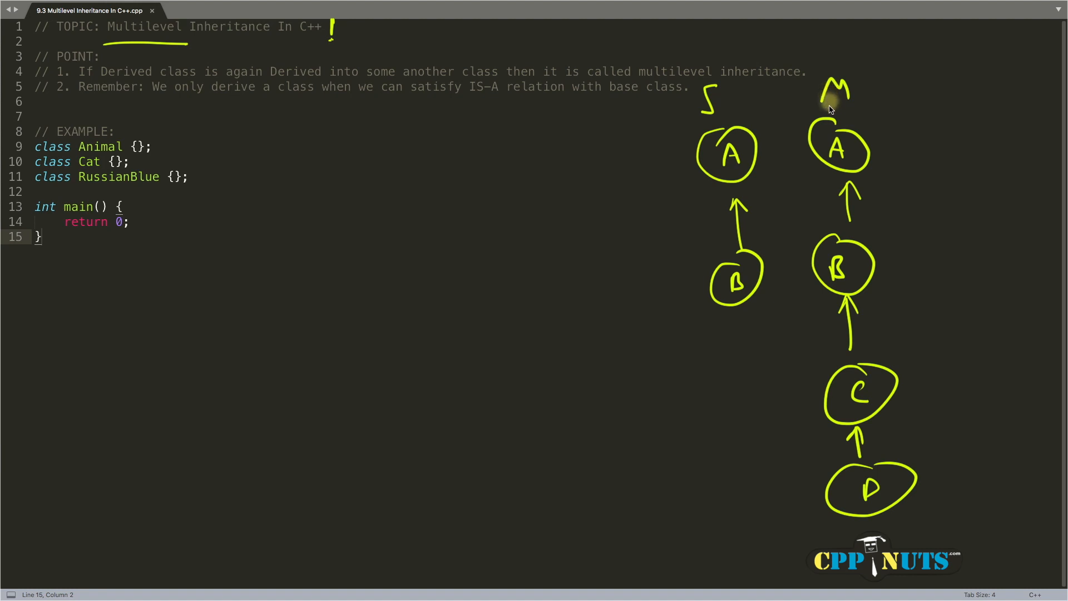
{"action": "mouse_move", "coordinate": [740, 145]}
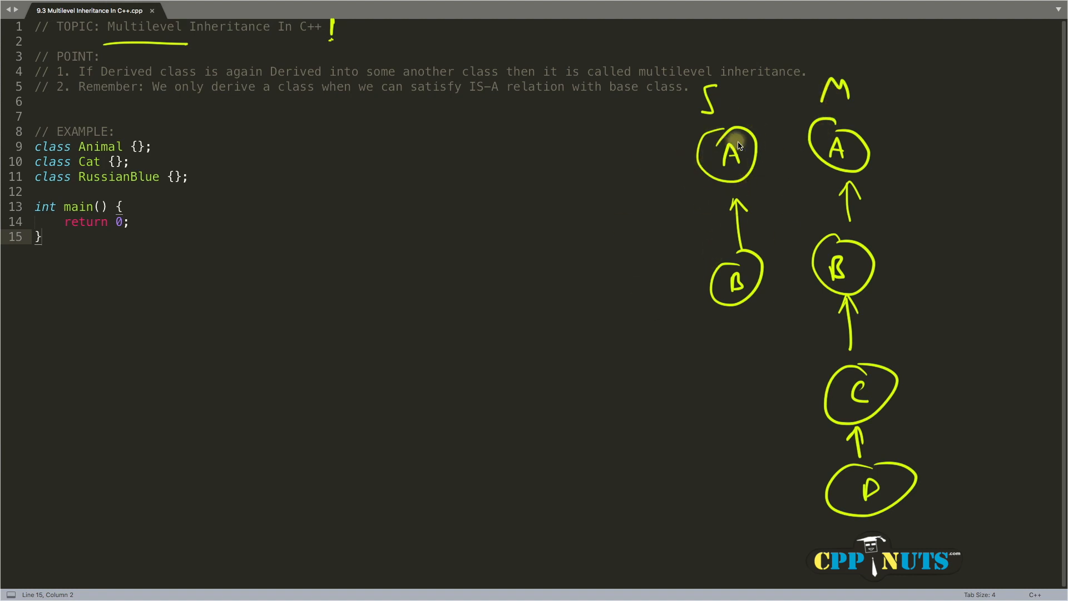
Step: Mark A as Base and B as Derived, and point an arrow at circle B
{"action": "left_click_drag", "start_coordinate": [644, 281], "coordinate": [681, 282]}
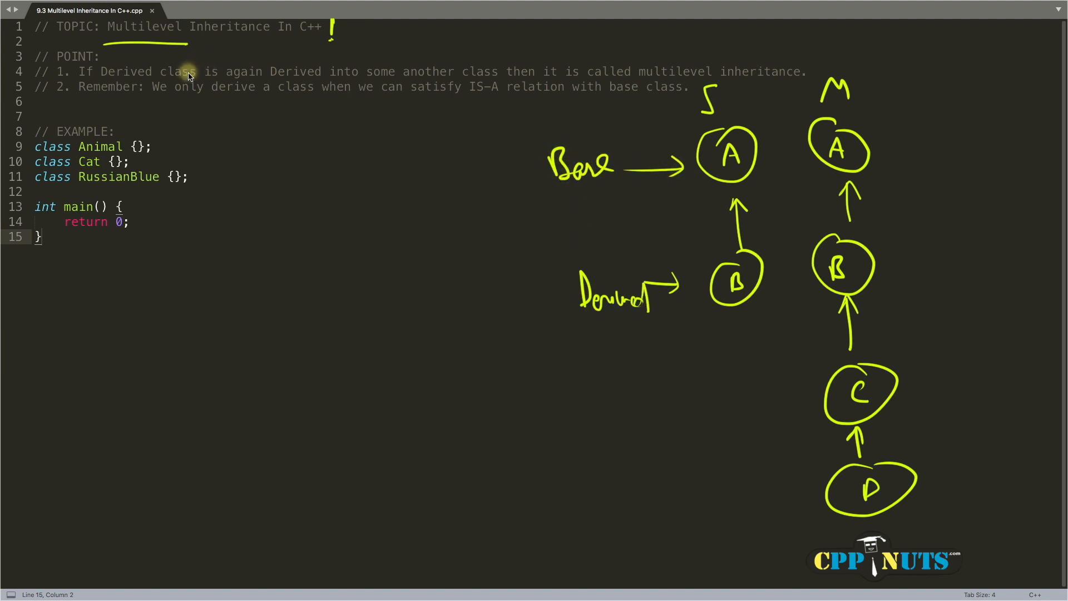
{"action": "mouse_move", "coordinate": [372, 90]}
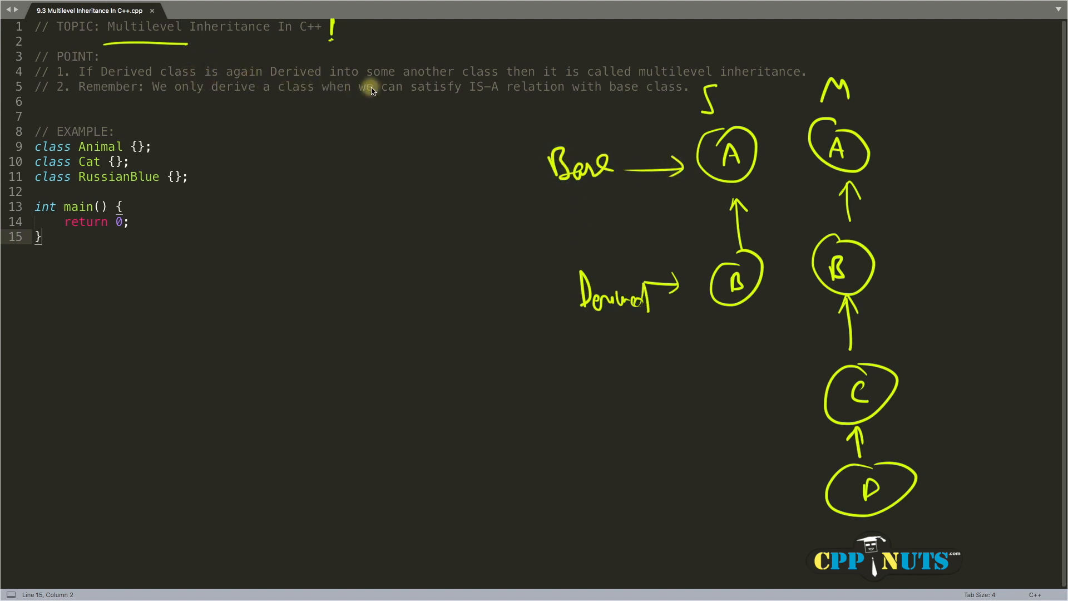
{"action": "mouse_move", "coordinate": [776, 300]}
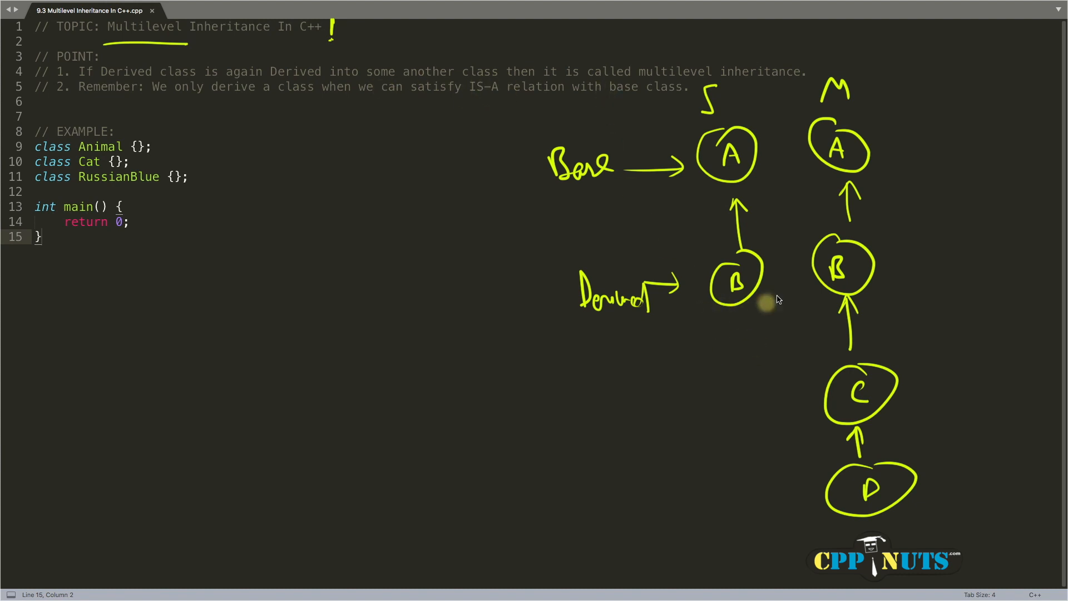
{"action": "mouse_move", "coordinate": [718, 290]}
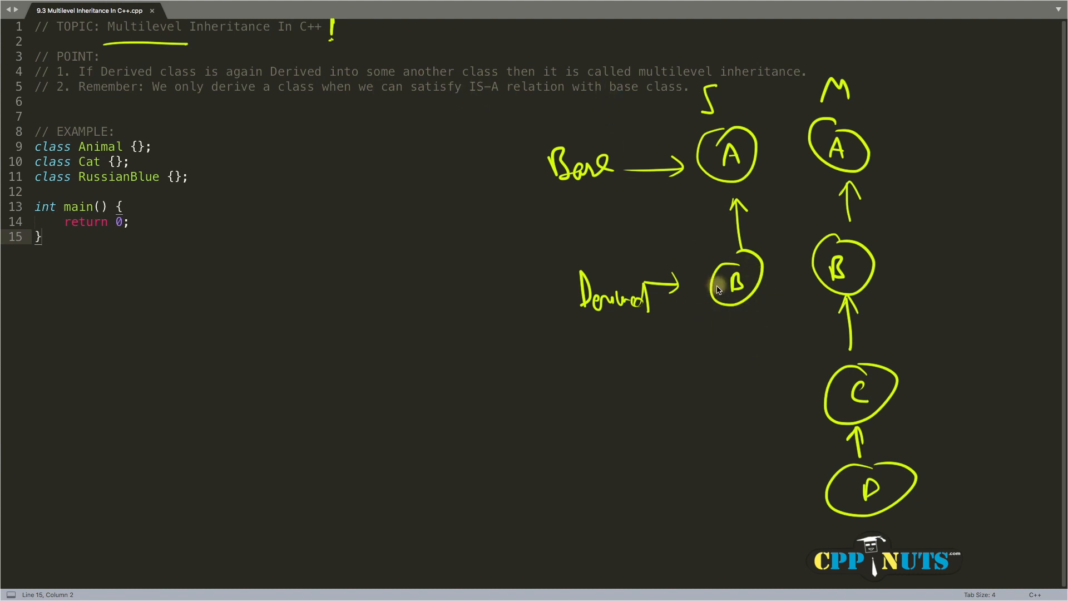
{"action": "mouse_move", "coordinate": [901, 264]}
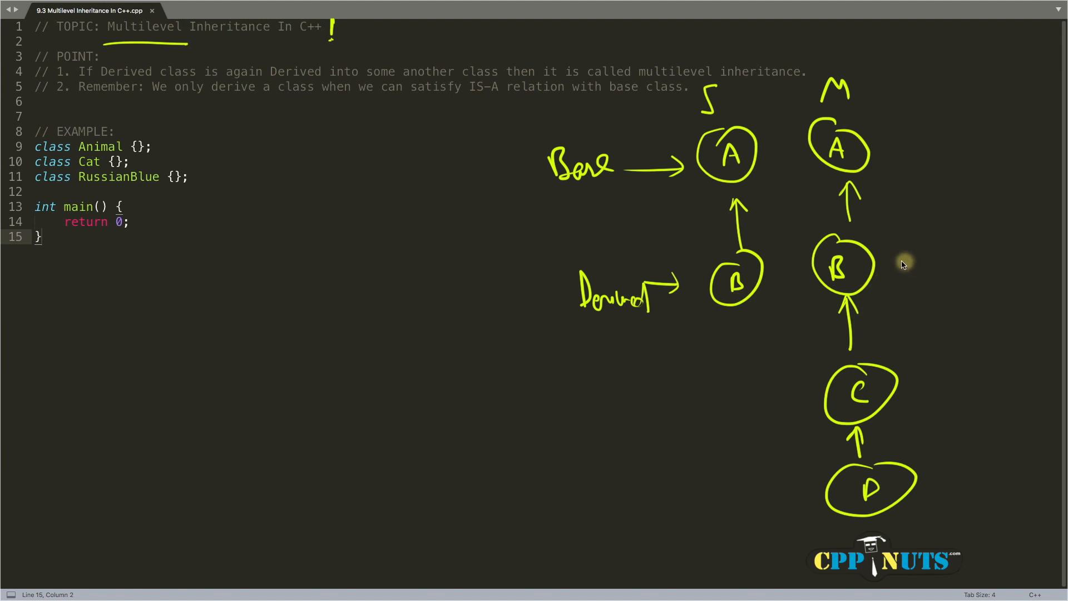
{"action": "left_click_drag", "start_coordinate": [947, 244], "coordinate": [892, 256]}
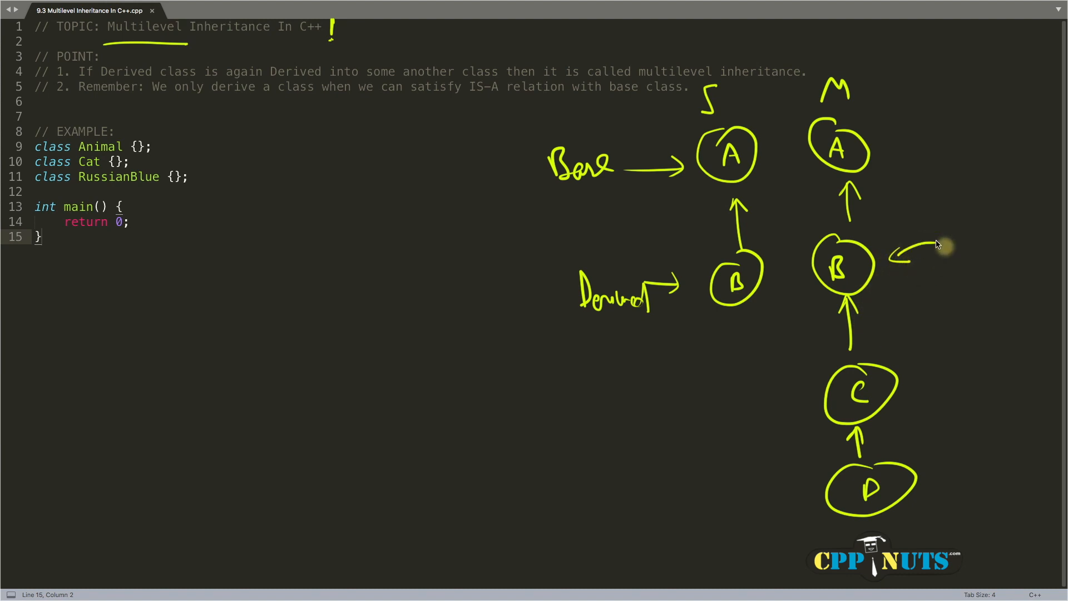
{"action": "mouse_move", "coordinate": [879, 413]}
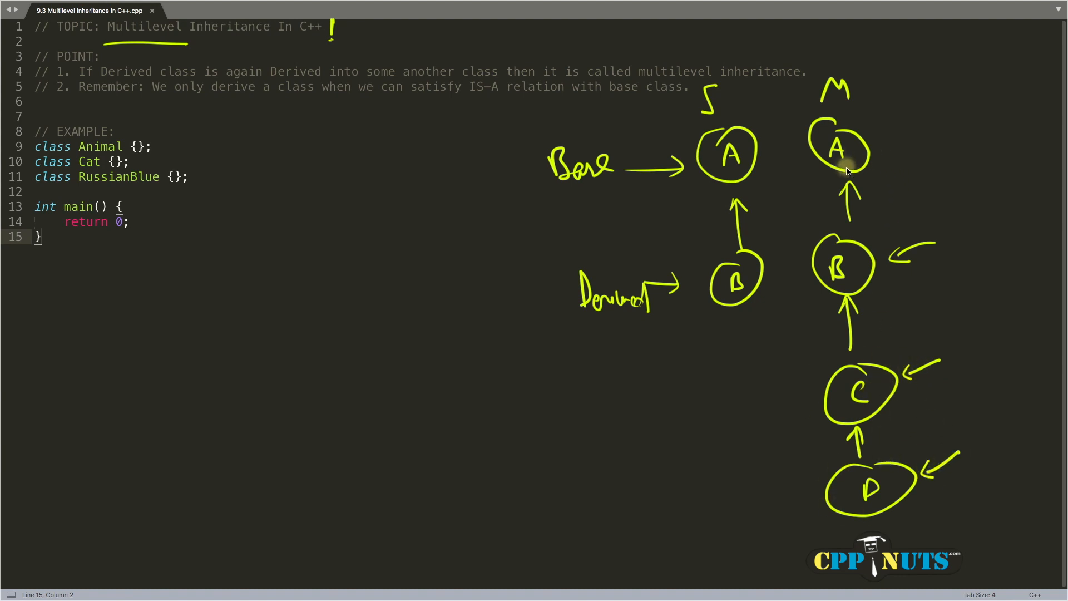
{"action": "mouse_move", "coordinate": [855, 177]}
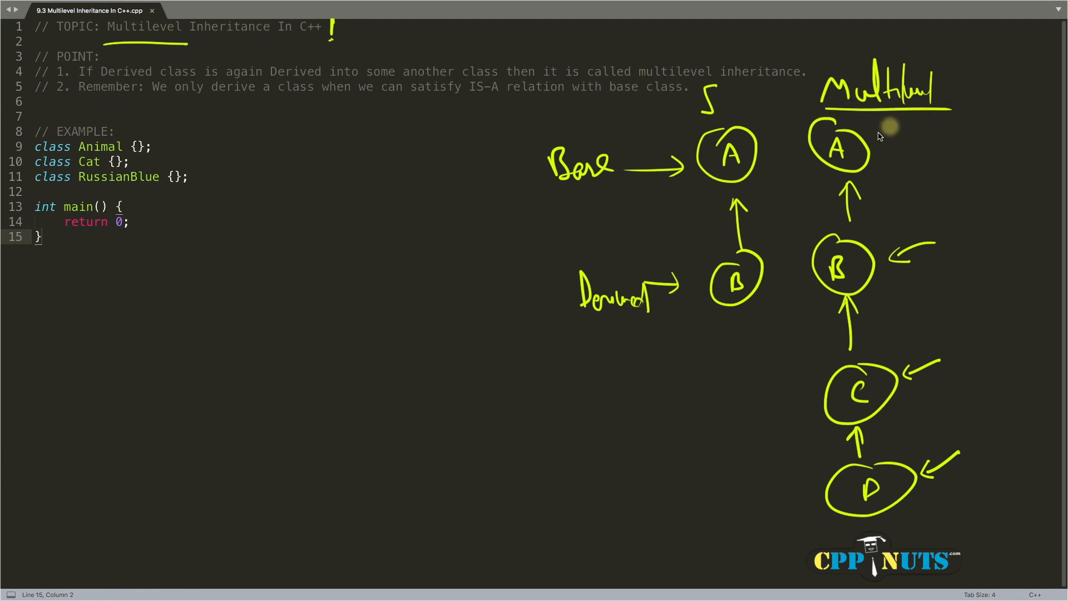
{"action": "mouse_move", "coordinate": [154, 113]}
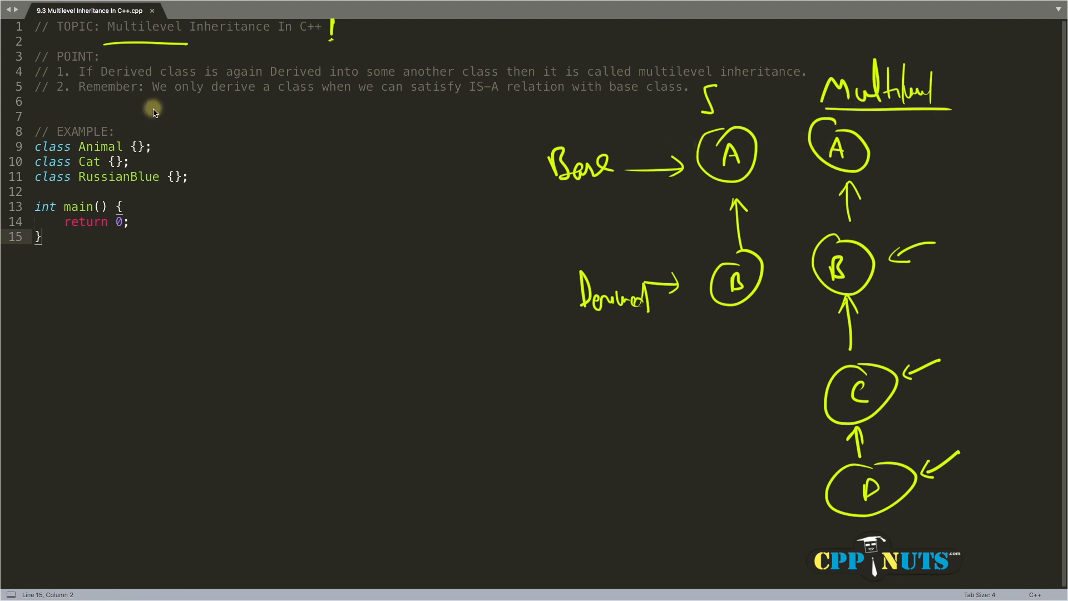
{"action": "mouse_move", "coordinate": [465, 107]}
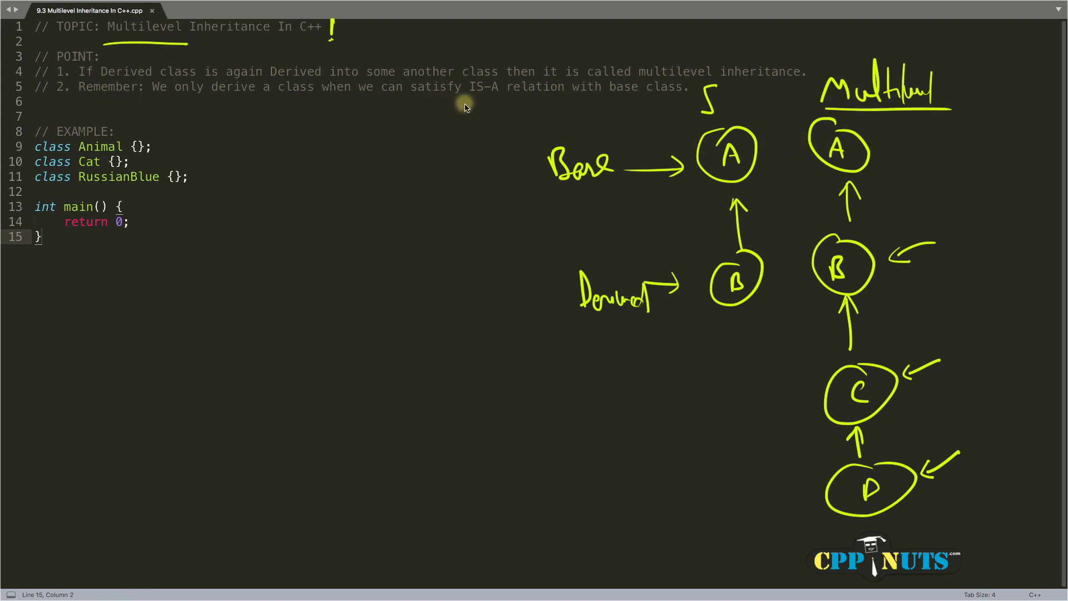
Step: Underline 'IS-A' in the second point comment
{"action": "left_click_drag", "start_coordinate": [463, 105], "coordinate": [507, 106]}
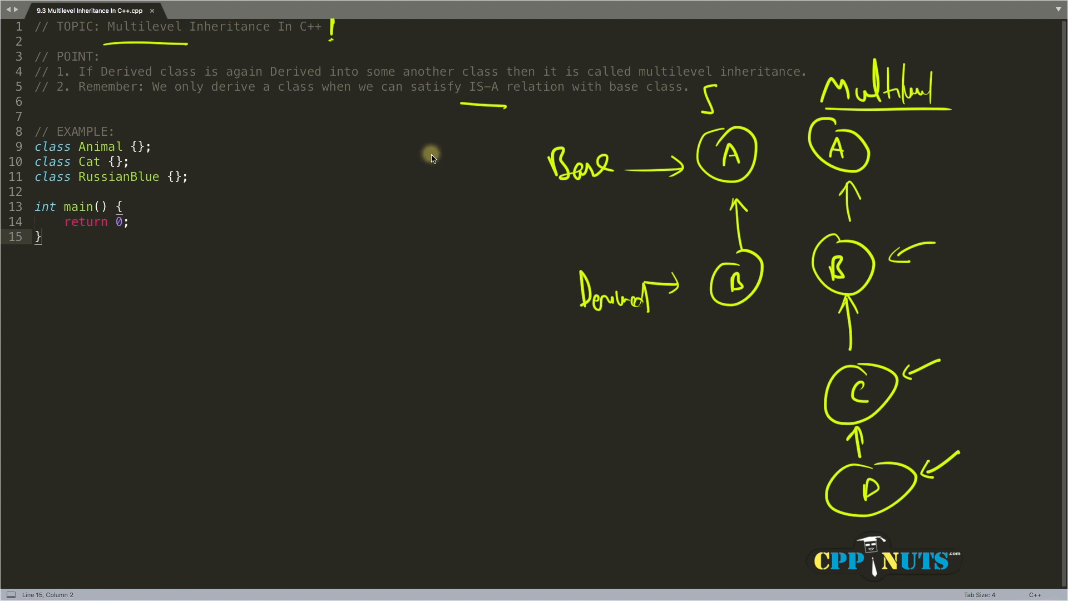
{"action": "mouse_move", "coordinate": [86, 98]}
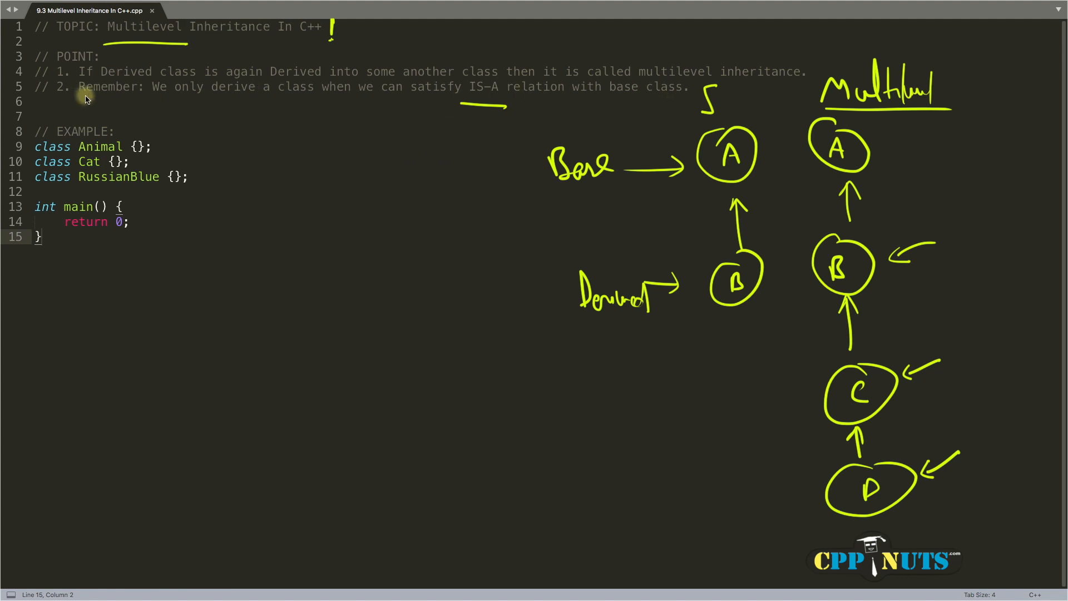
{"action": "mouse_move", "coordinate": [202, 108]}
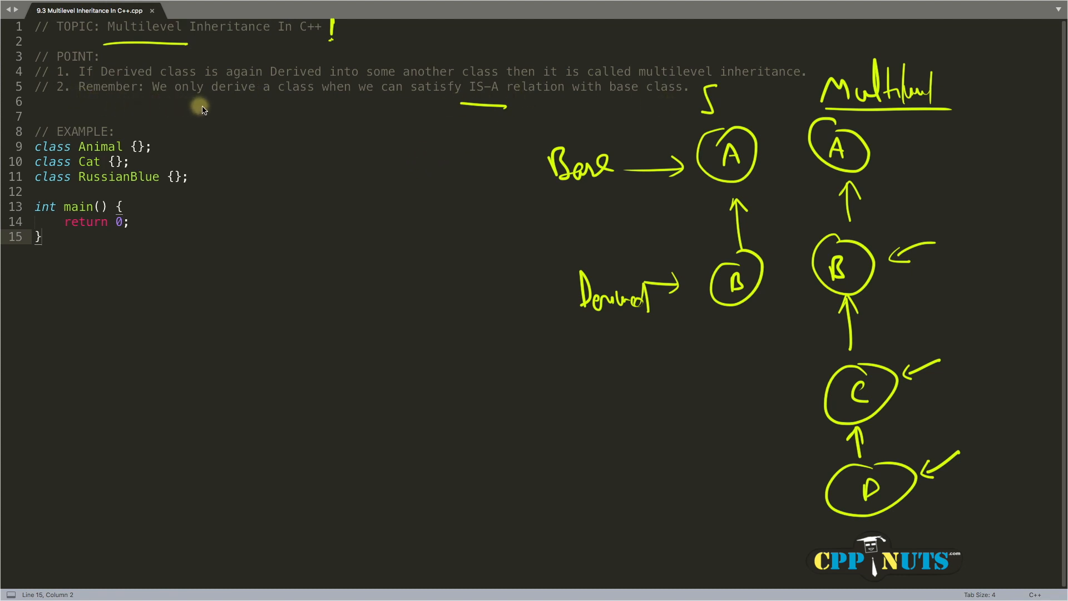
{"action": "mouse_move", "coordinate": [449, 109]}
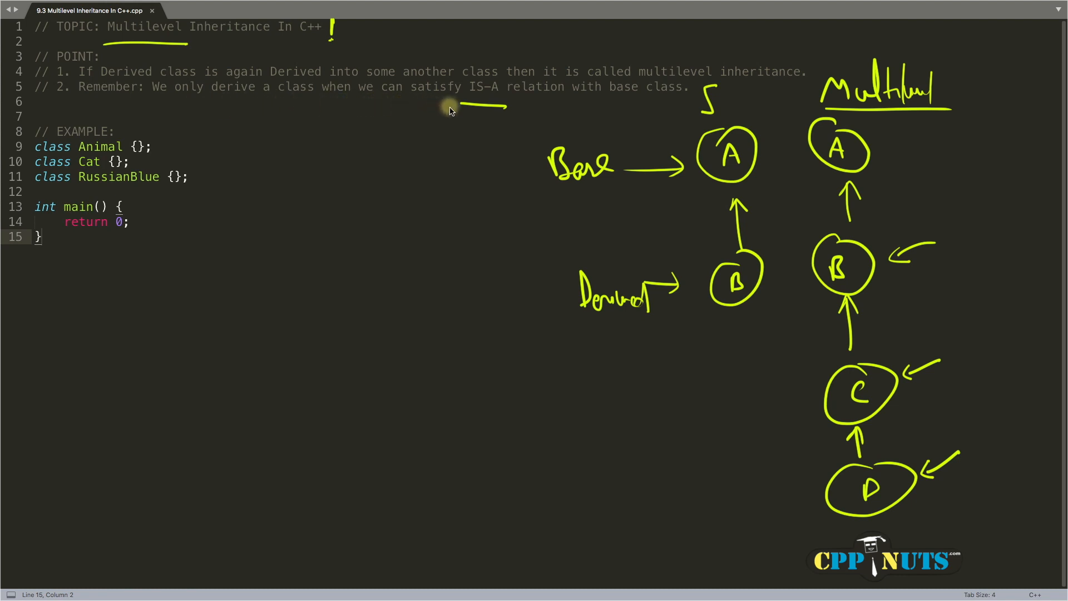
{"action": "mouse_move", "coordinate": [693, 109]}
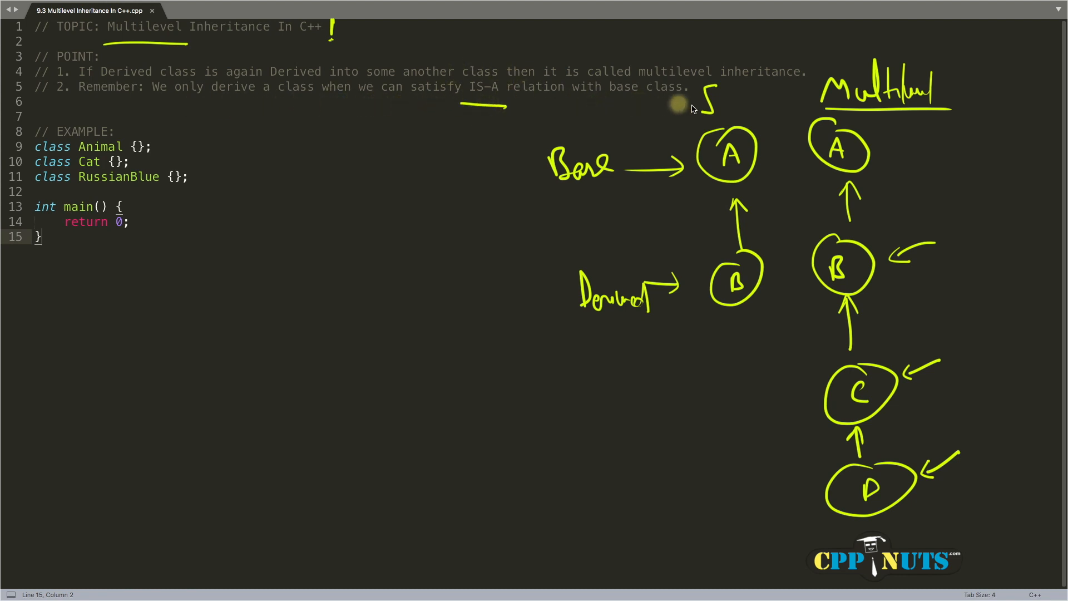
{"action": "mouse_move", "coordinate": [402, 269]}
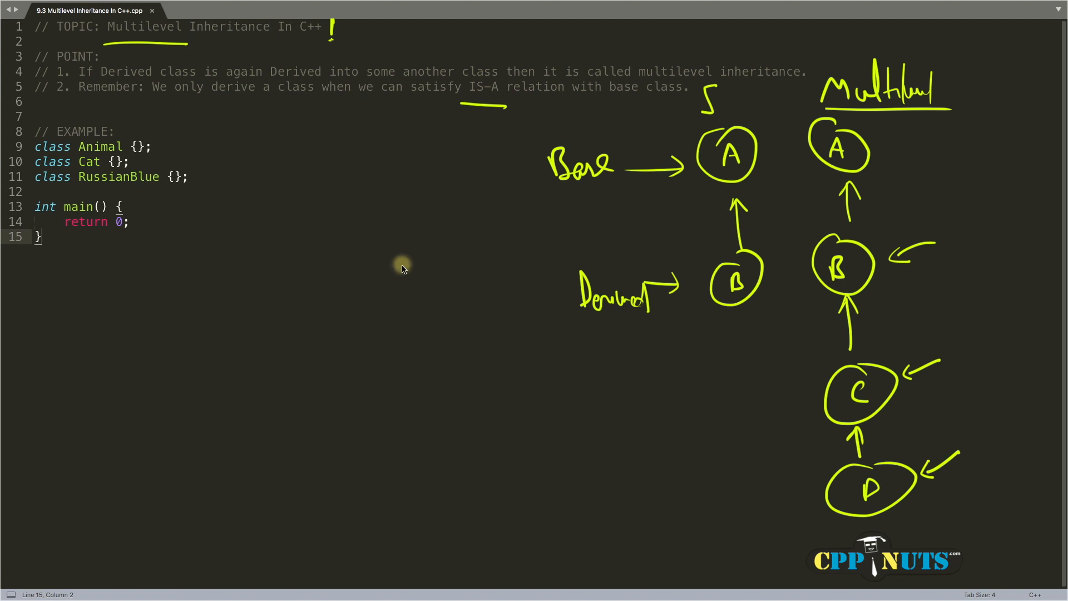
Step: Sketch Vehicle above Car with an arrow from Car up to Vehicle and a reverse arrow down
{"action": "left_click_drag", "start_coordinate": [409, 266], "coordinate": [459, 272]}
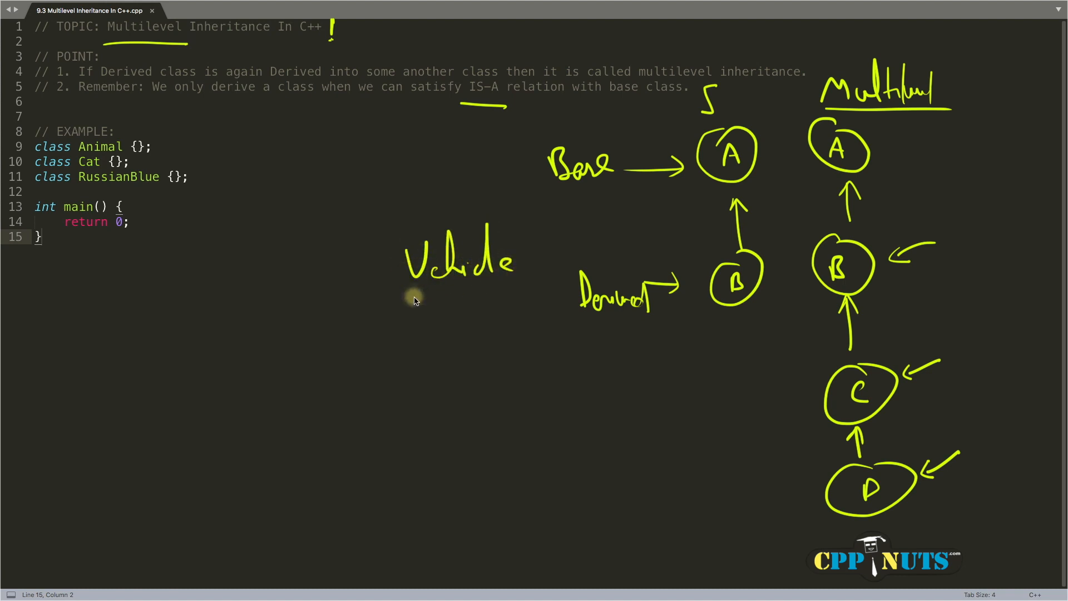
{"action": "left_click_drag", "start_coordinate": [368, 215], "coordinate": [538, 314]}
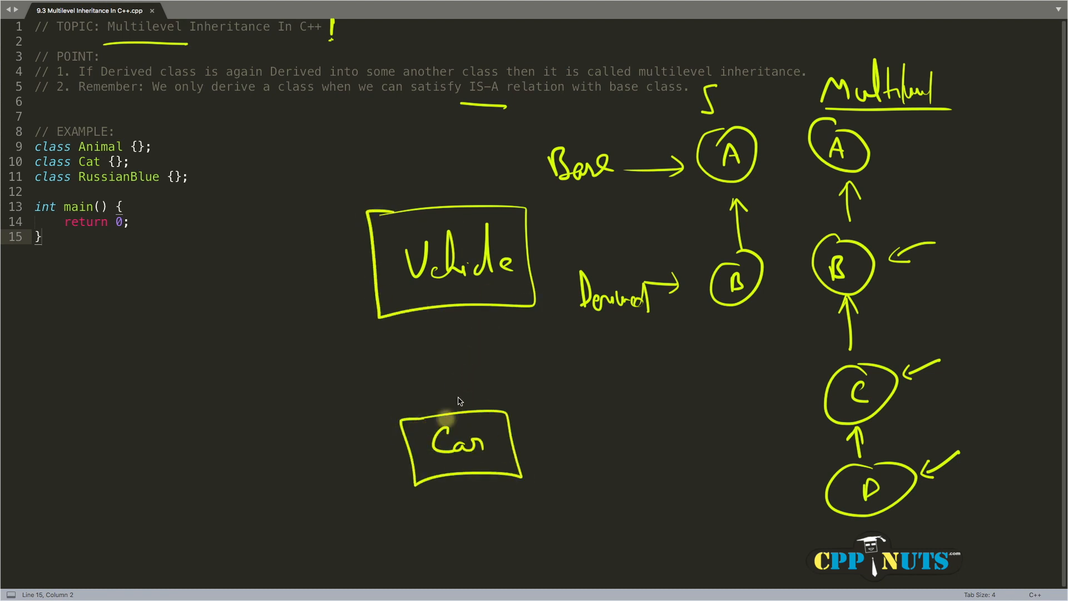
{"action": "left_click_drag", "start_coordinate": [459, 408], "coordinate": [460, 320]}
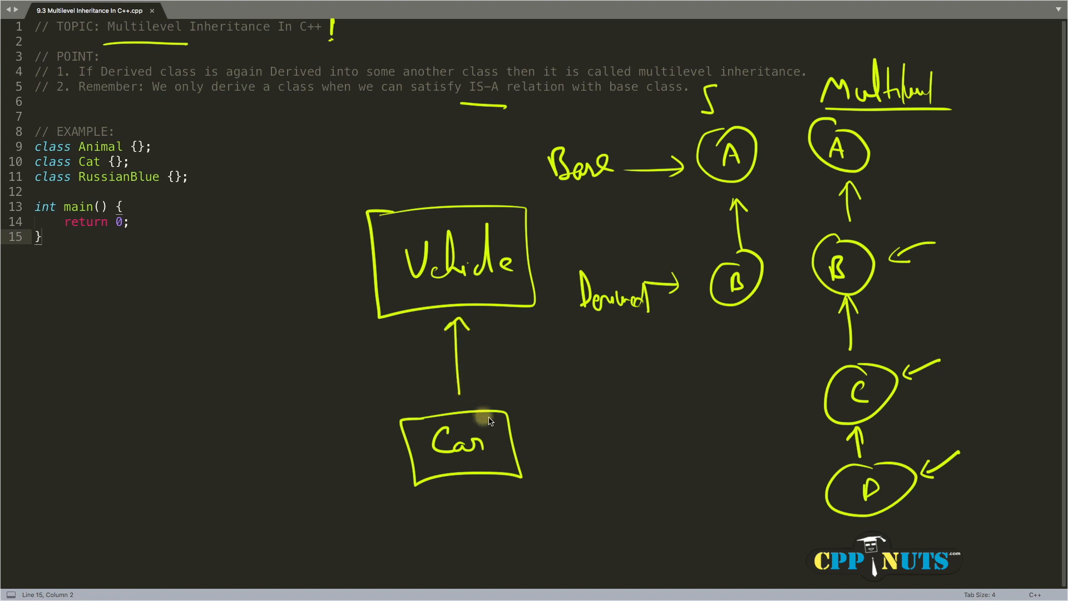
{"action": "mouse_move", "coordinate": [454, 487]}
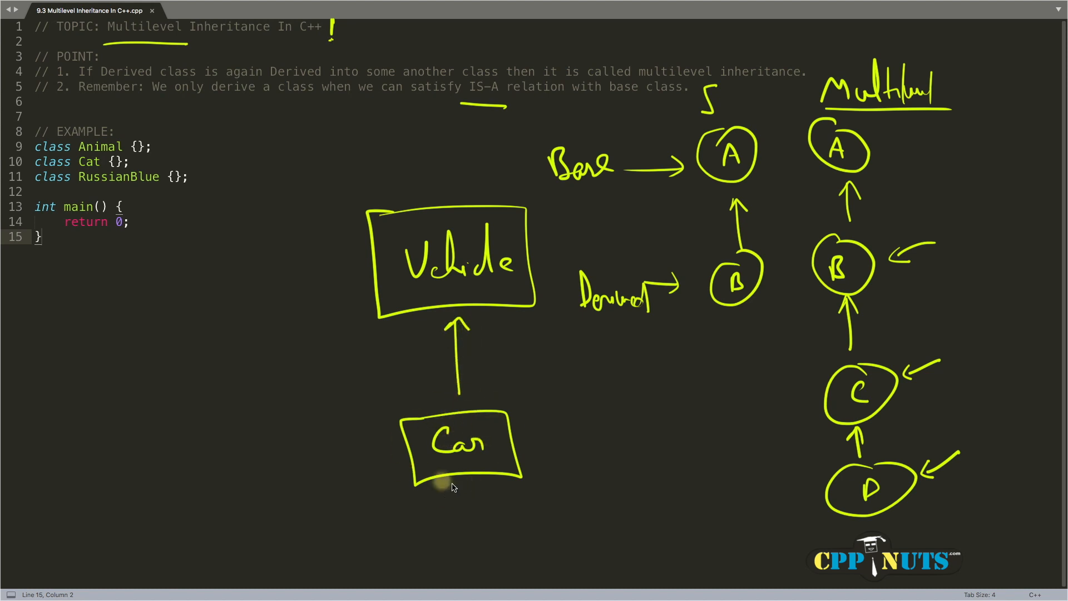
{"action": "mouse_move", "coordinate": [423, 294]}
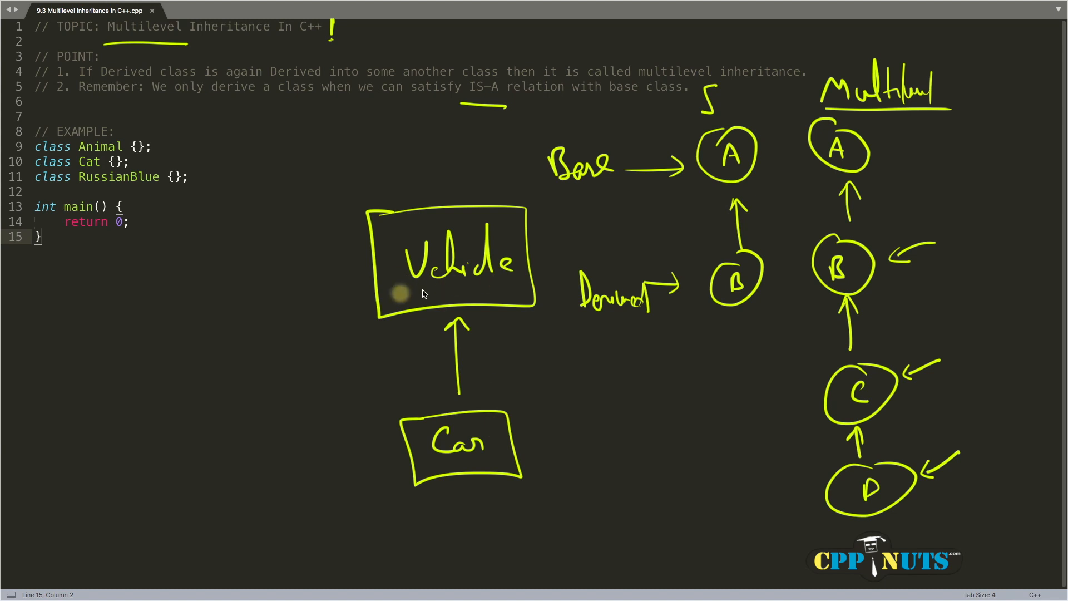
{"action": "mouse_move", "coordinate": [466, 109]}
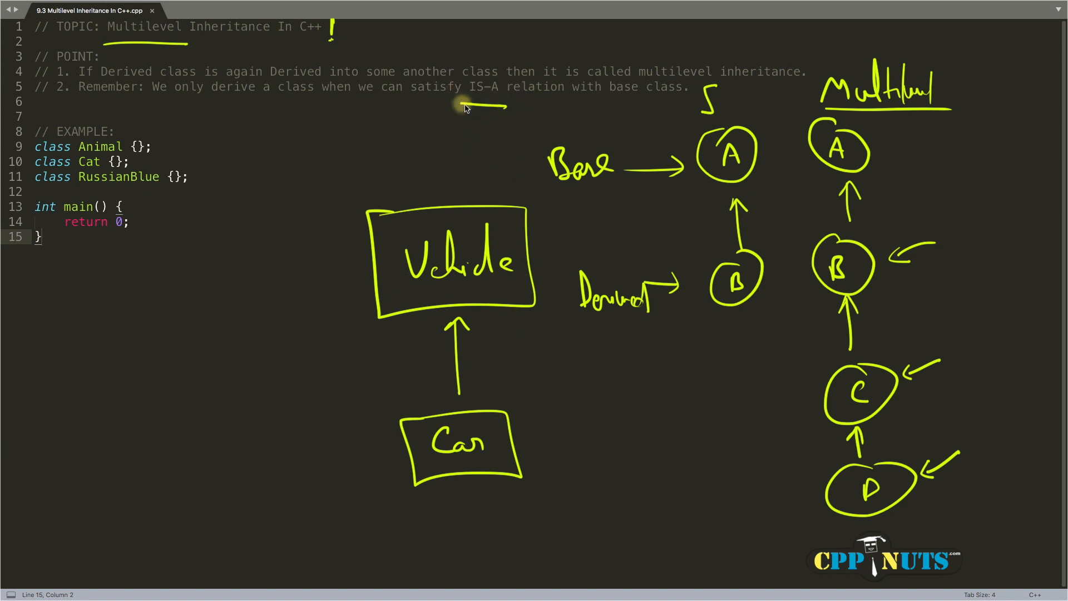
{"action": "mouse_move", "coordinate": [454, 347]}
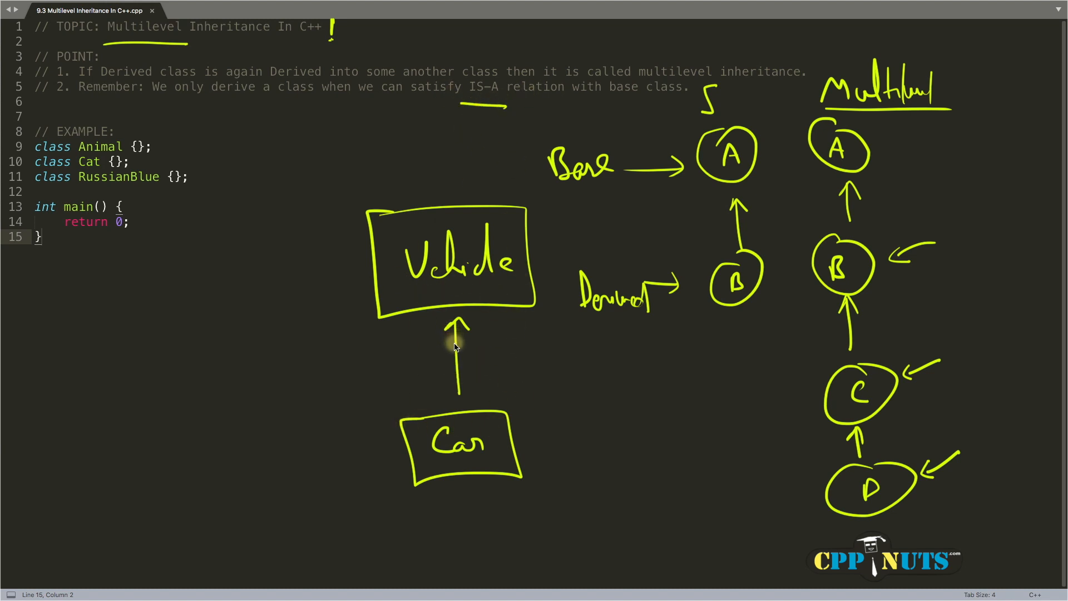
{"action": "mouse_move", "coordinate": [421, 436]}
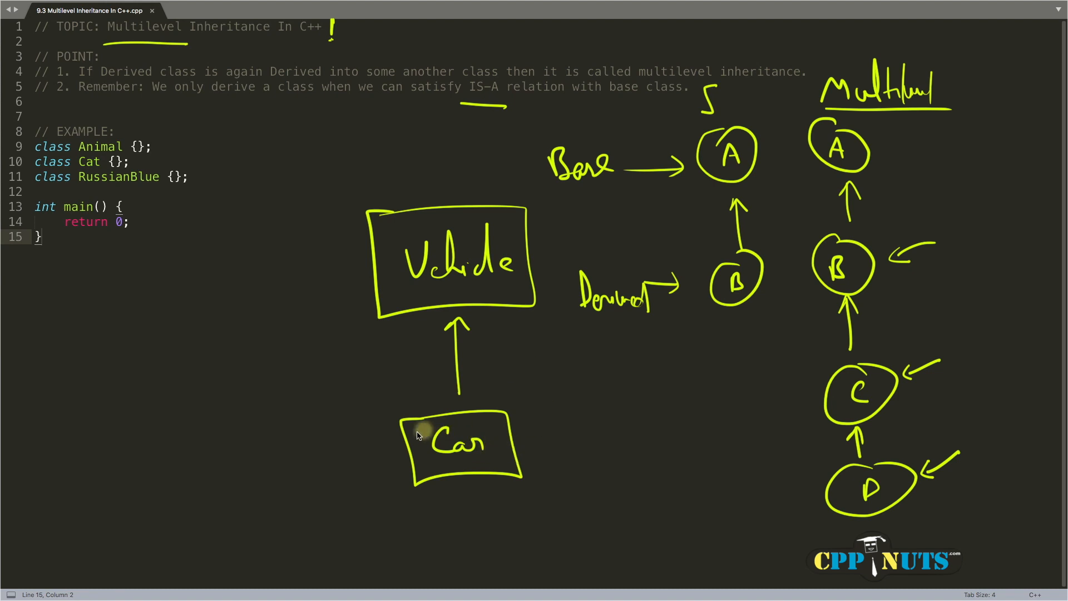
{"action": "mouse_move", "coordinate": [414, 405]}
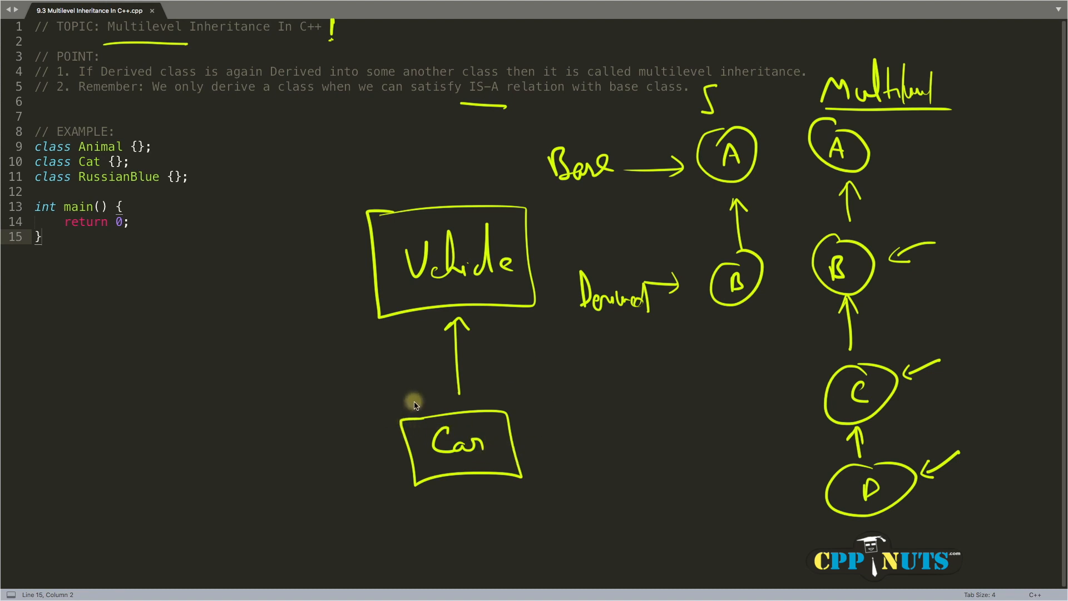
{"action": "mouse_move", "coordinate": [410, 321]}
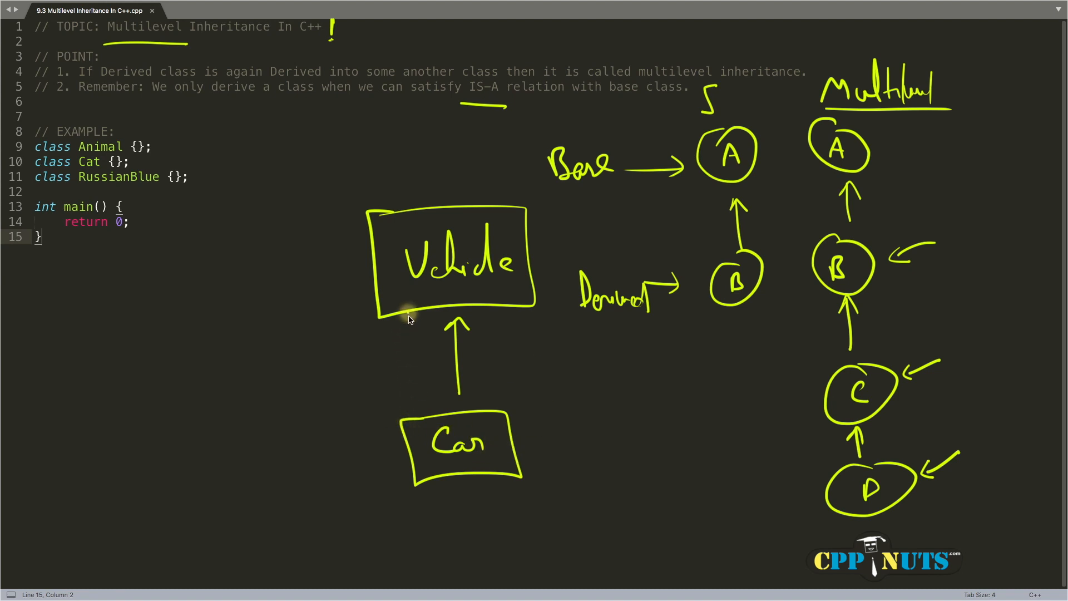
{"action": "left_click_drag", "start_coordinate": [414, 317], "coordinate": [414, 402]}
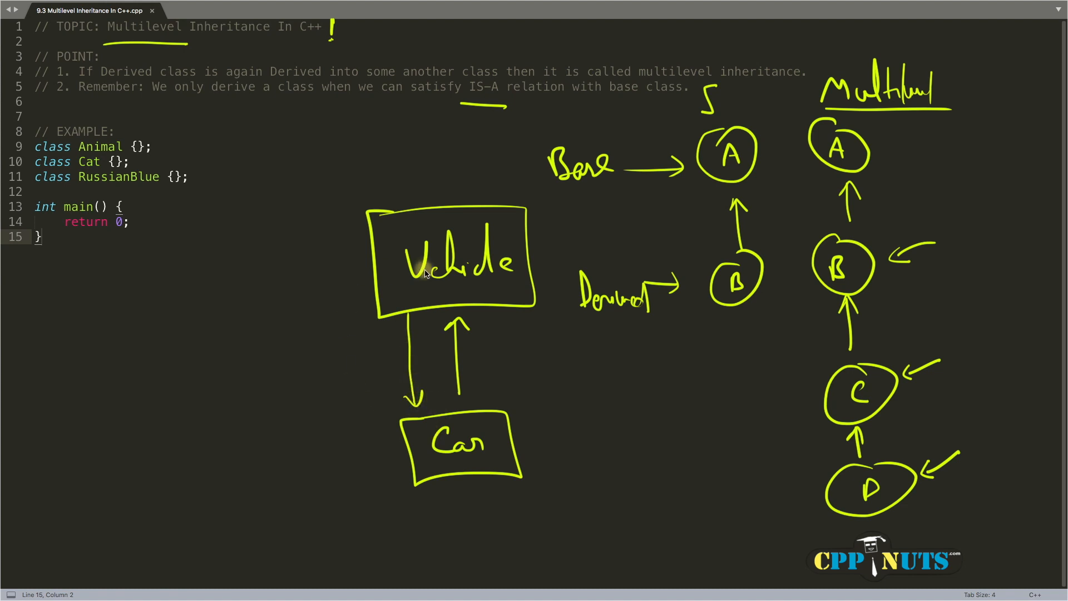
{"action": "mouse_move", "coordinate": [507, 433]}
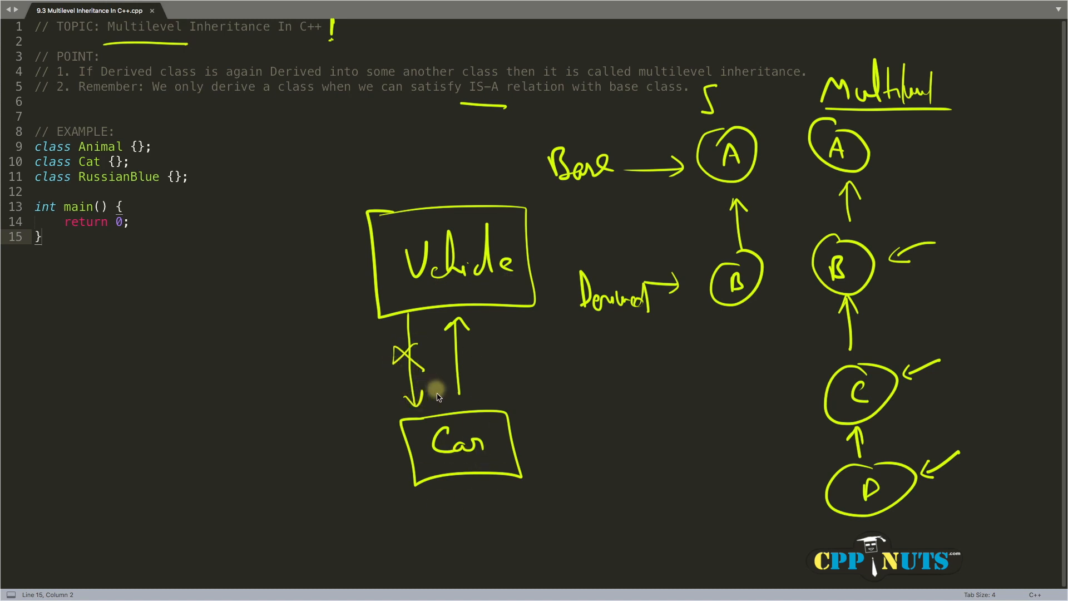
{"action": "mouse_move", "coordinate": [472, 276]}
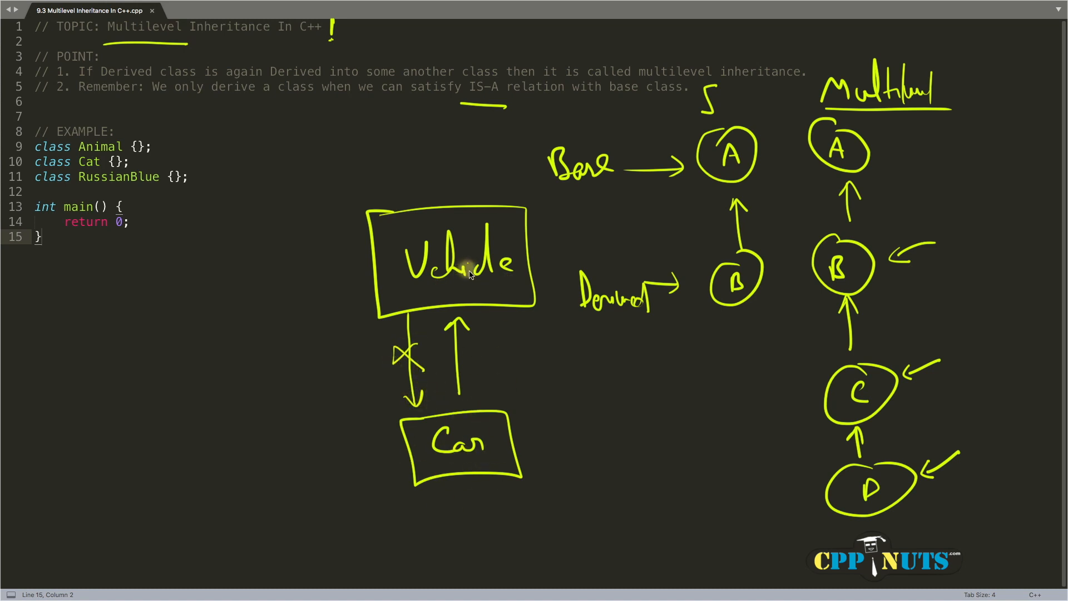
{"action": "mouse_move", "coordinate": [486, 456]}
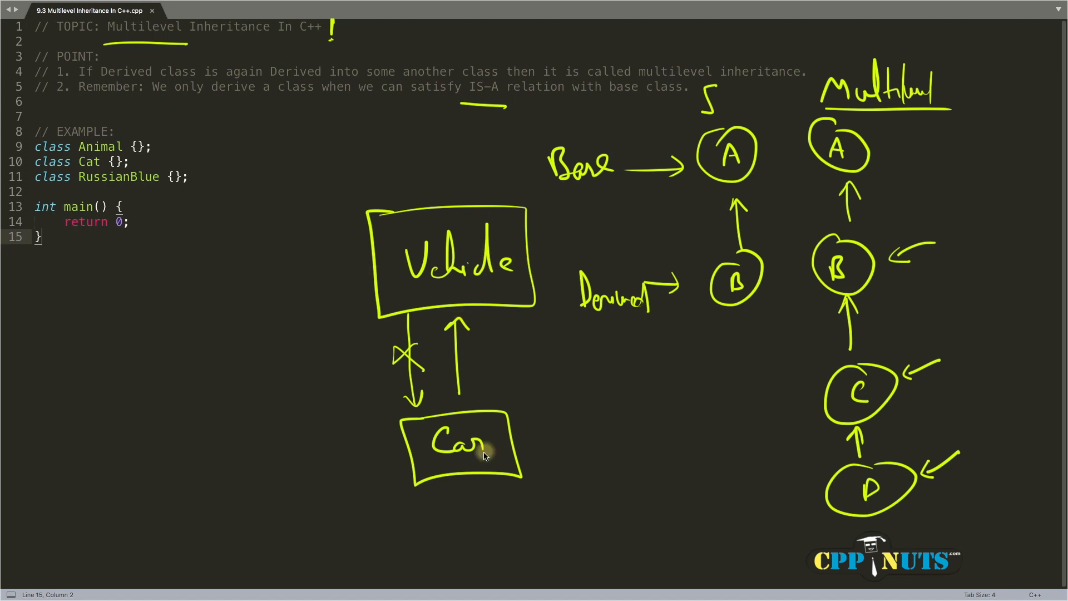
{"action": "mouse_move", "coordinate": [159, 138]}
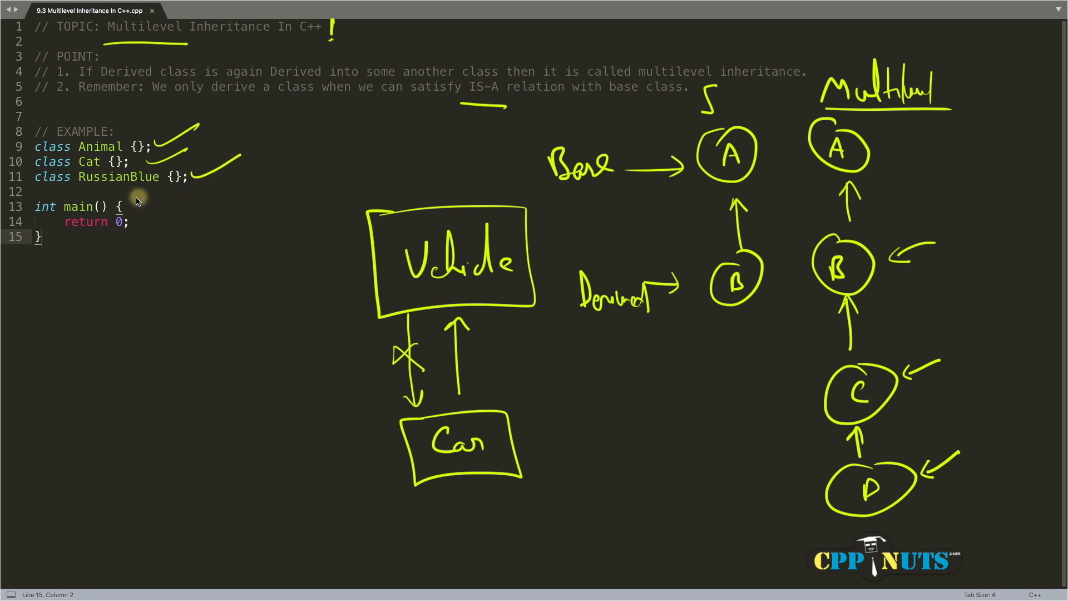
{"action": "mouse_move", "coordinate": [112, 191]}
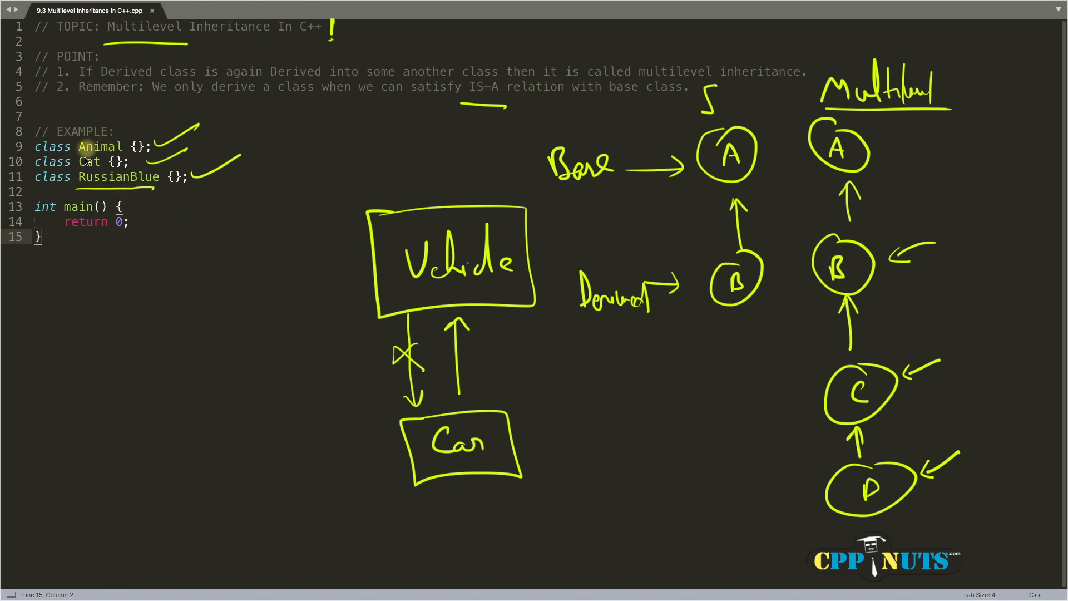
{"action": "mouse_move", "coordinate": [96, 176]}
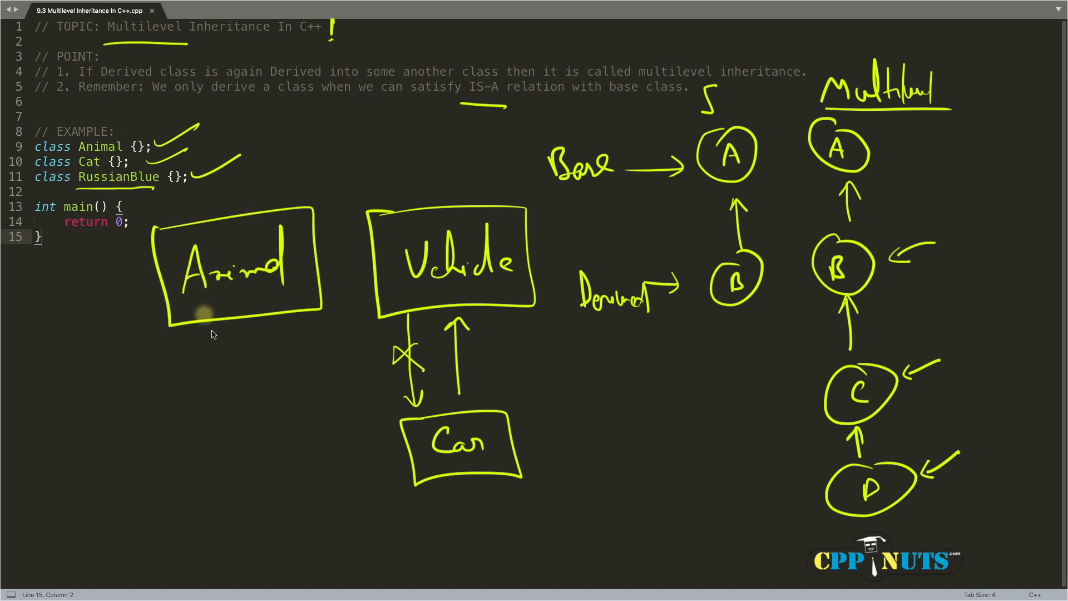
Step: Sketch an Animal box with Cat below it and RussianBlue below Cat, linked by upward arrows
{"action": "left_click_drag", "start_coordinate": [242, 327], "coordinate": [245, 423]}
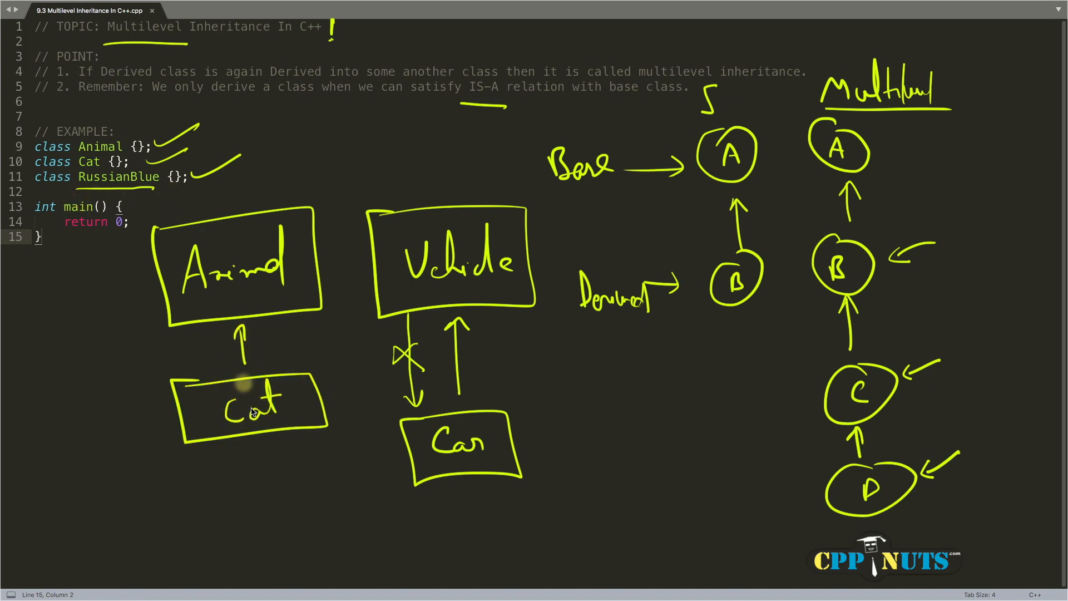
{"action": "left_click_drag", "start_coordinate": [190, 498], "coordinate": [191, 575]}
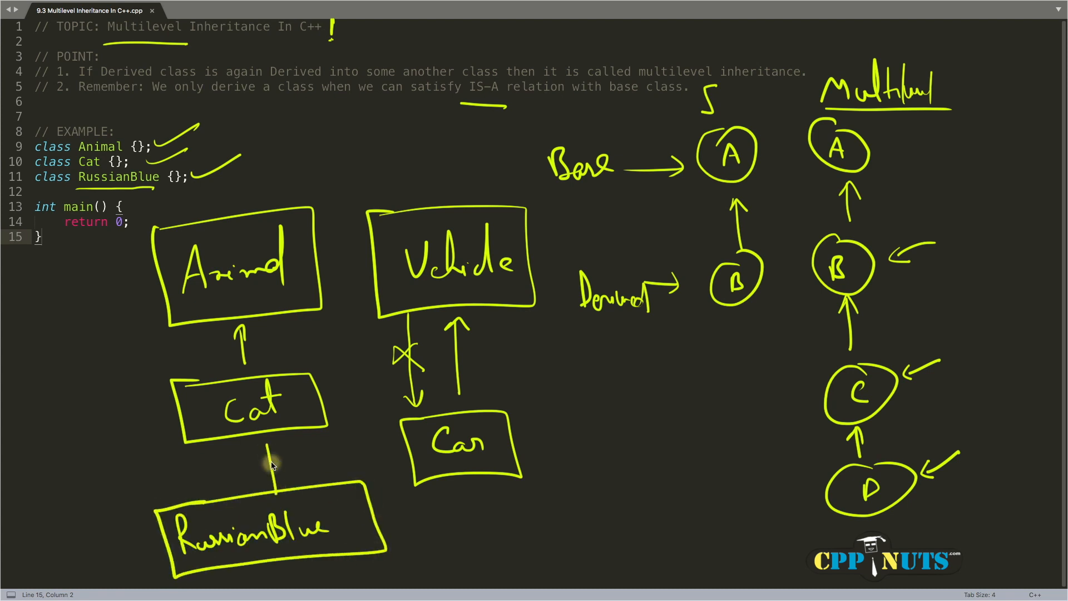
{"action": "left_click_drag", "start_coordinate": [272, 478], "coordinate": [273, 446]}
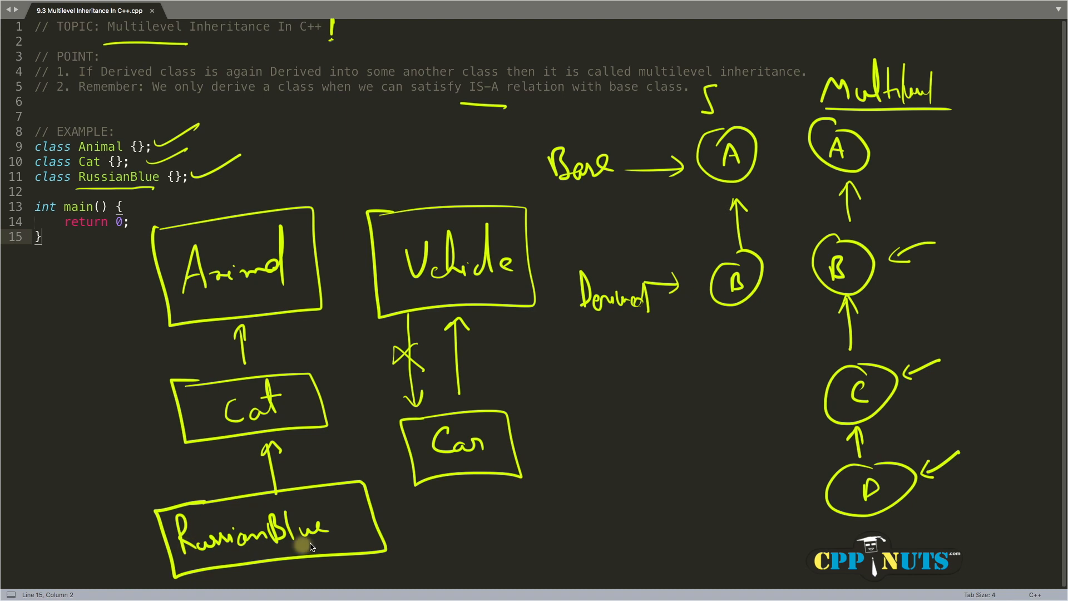
{"action": "mouse_move", "coordinate": [188, 316]}
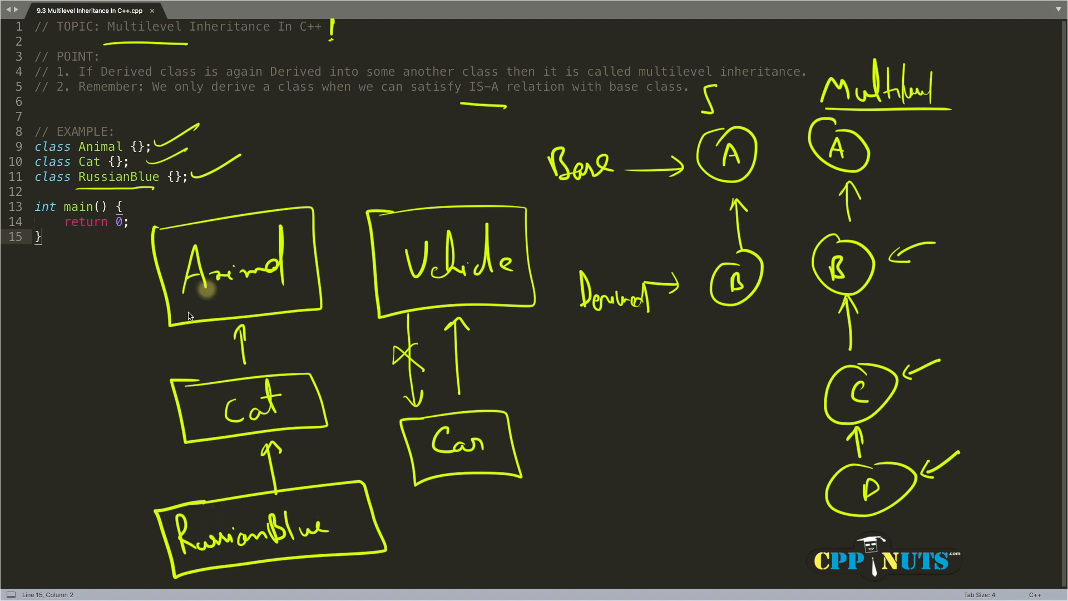
{"action": "mouse_move", "coordinate": [233, 284]}
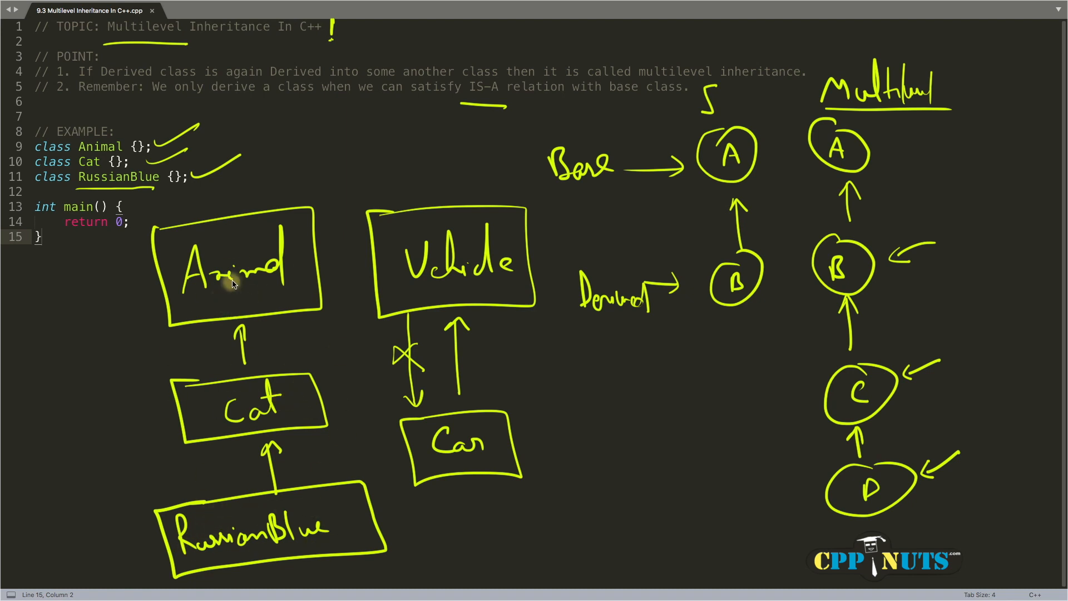
{"action": "mouse_move", "coordinate": [243, 343]}
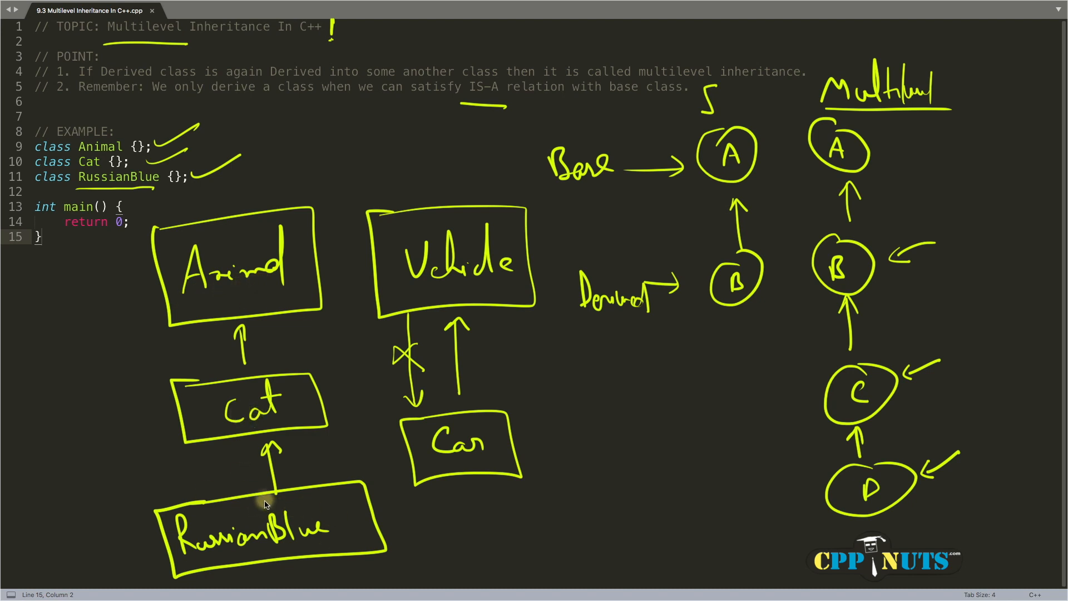
{"action": "mouse_move", "coordinate": [276, 421]}
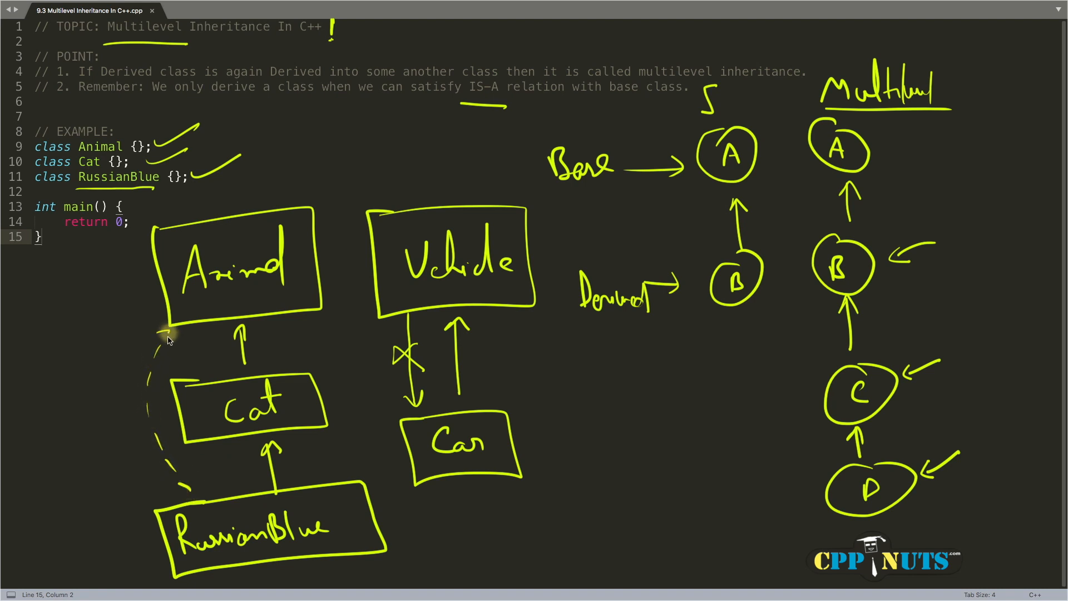
{"action": "mouse_move", "coordinate": [213, 493]}
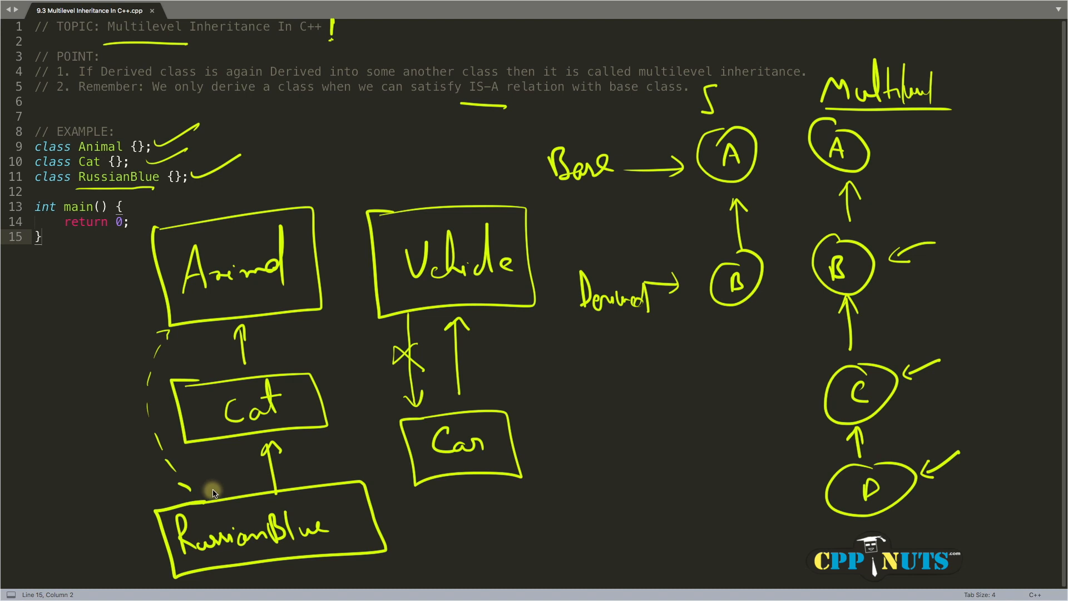
{"action": "mouse_move", "coordinate": [284, 514]}
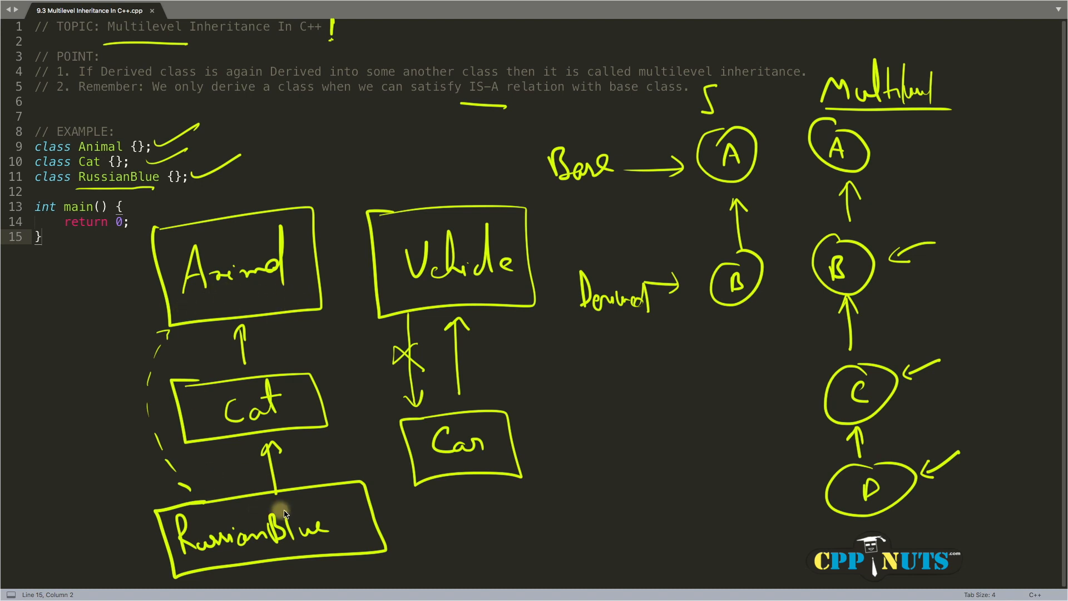
{"action": "mouse_move", "coordinate": [329, 534]}
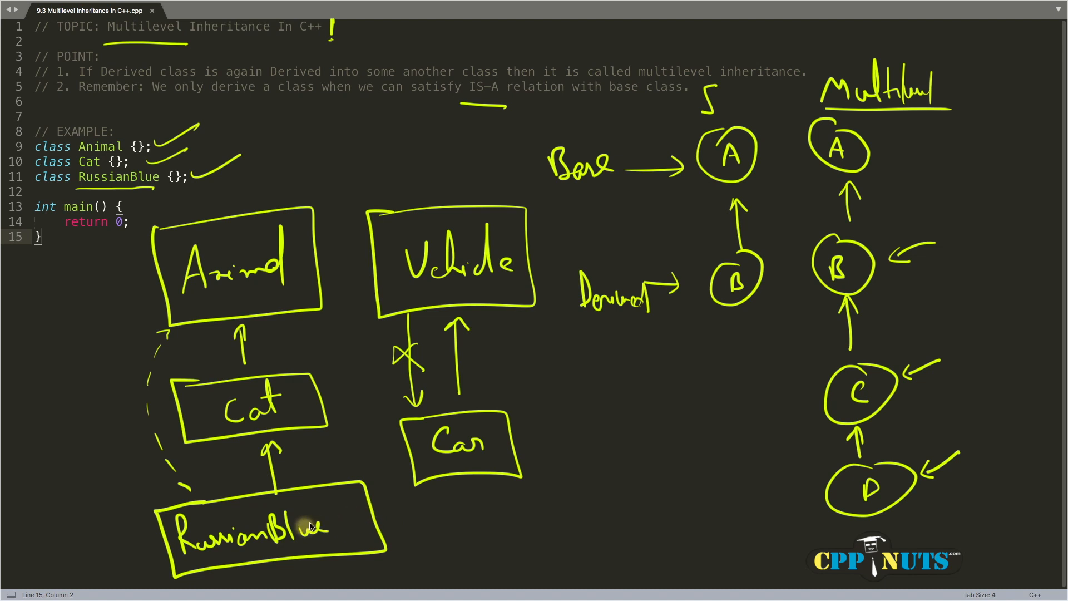
{"action": "mouse_move", "coordinate": [242, 290]}
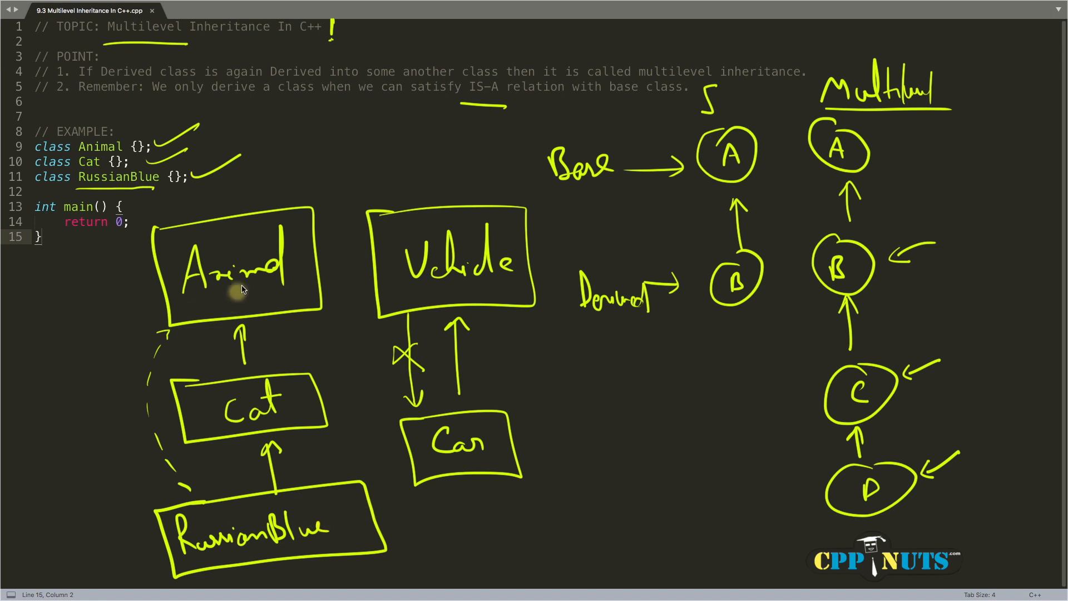
{"action": "mouse_move", "coordinate": [588, 404]}
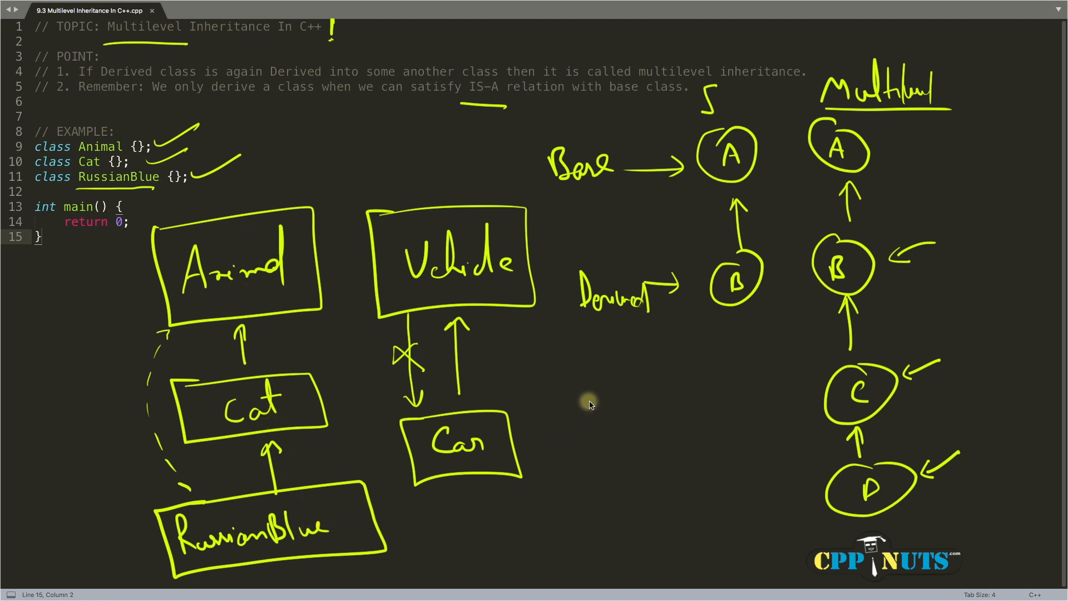
{"action": "mouse_move", "coordinate": [135, 309]}
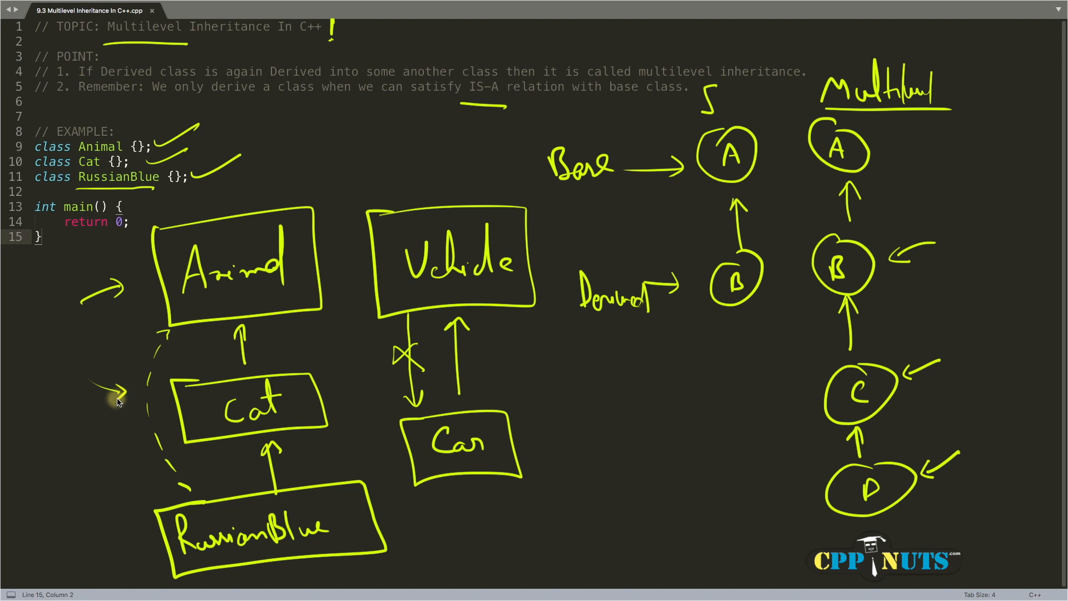
{"action": "mouse_move", "coordinate": [114, 507]}
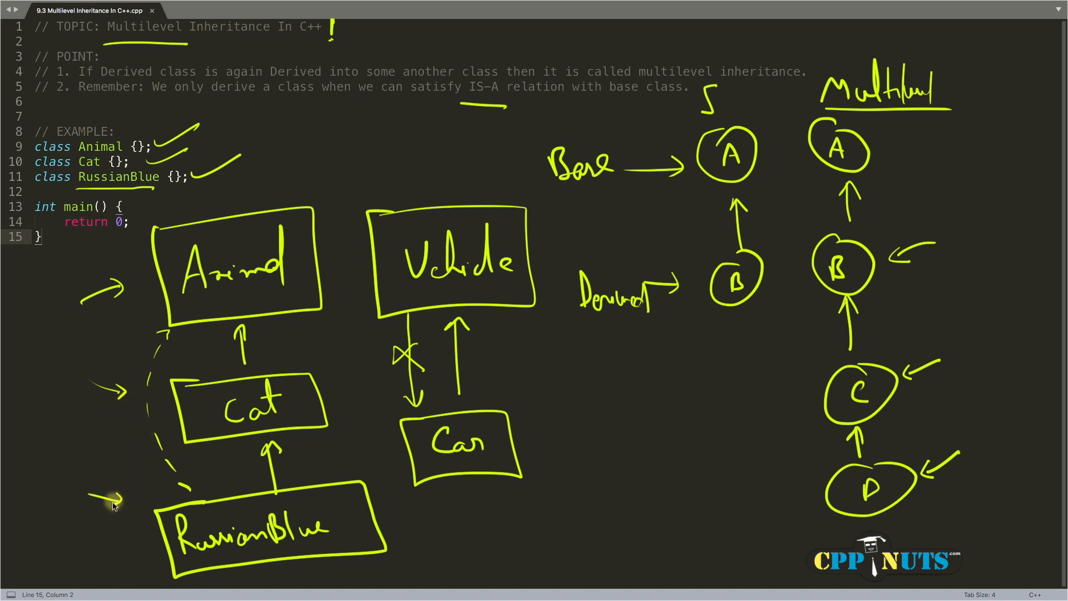
{"action": "mouse_move", "coordinate": [181, 426]}
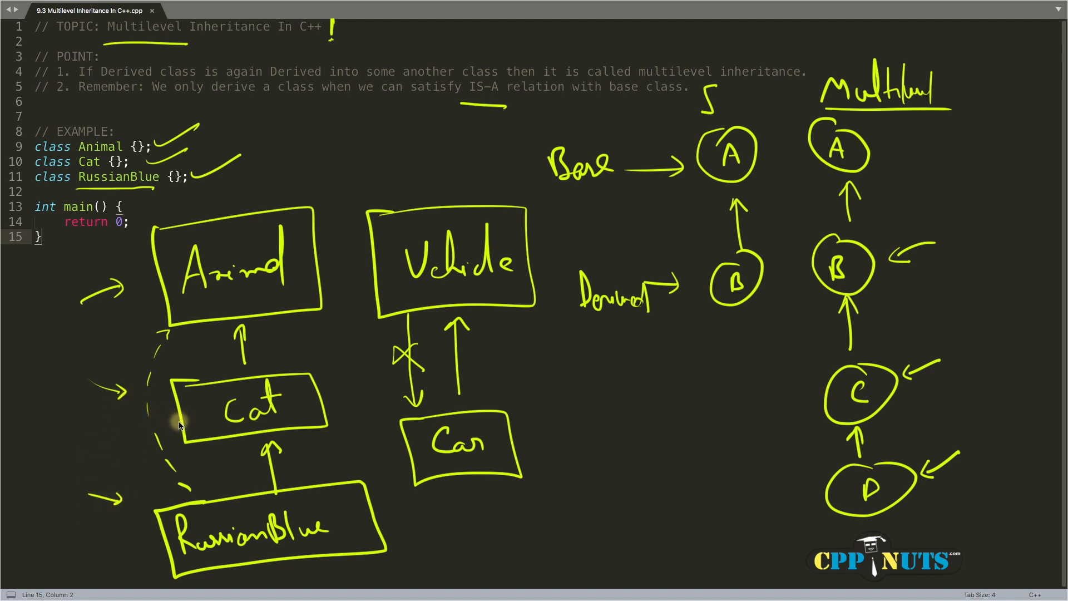
{"action": "mouse_move", "coordinate": [265, 274]}
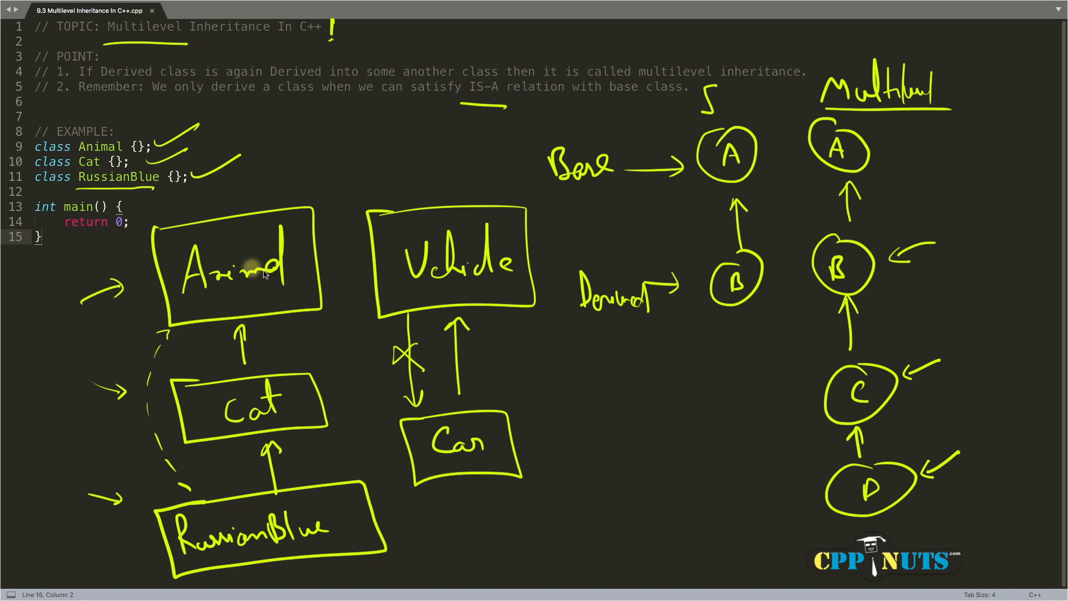
{"action": "mouse_move", "coordinate": [312, 261]}
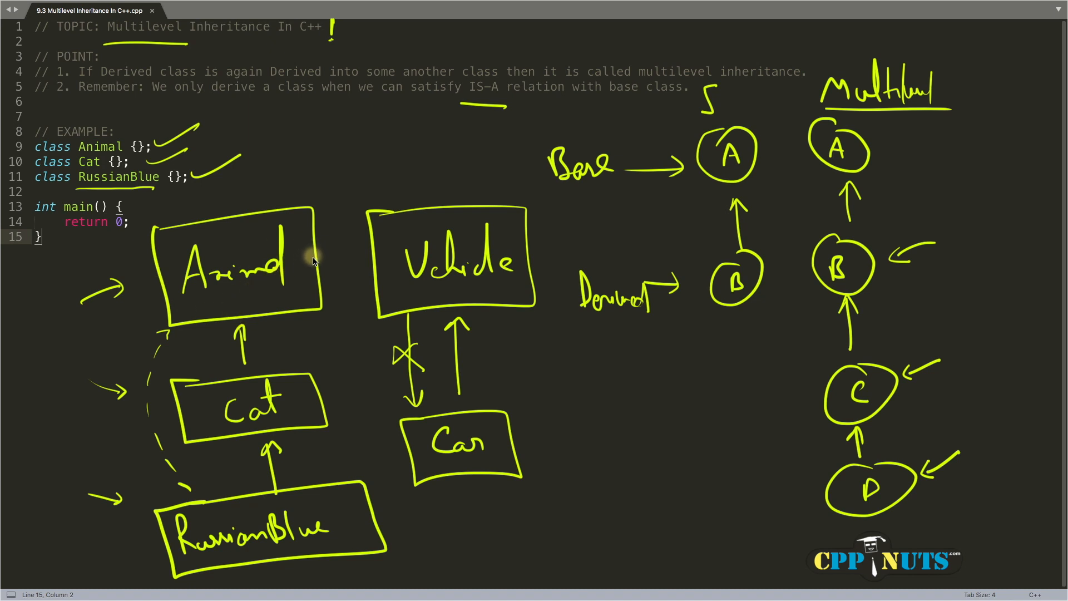
{"action": "mouse_move", "coordinate": [256, 409]}
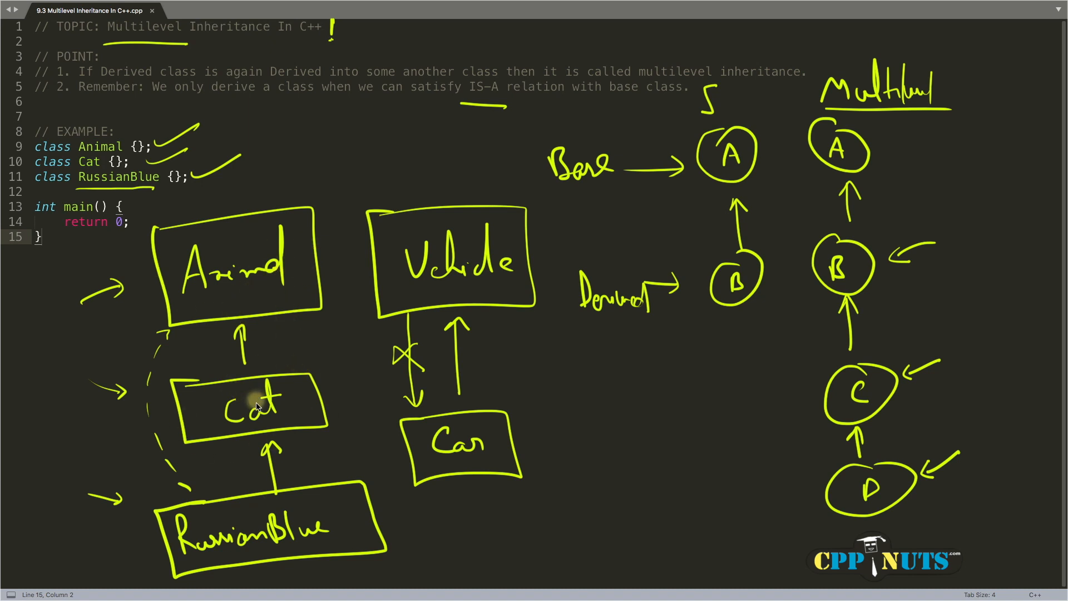
{"action": "mouse_move", "coordinate": [278, 394]}
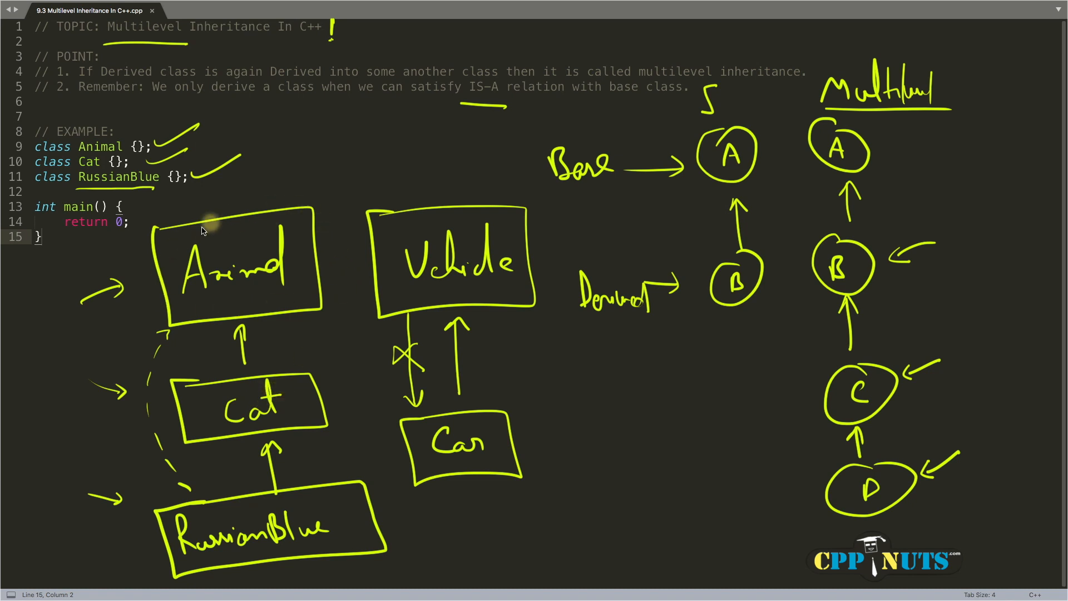
{"action": "mouse_move", "coordinate": [255, 223]}
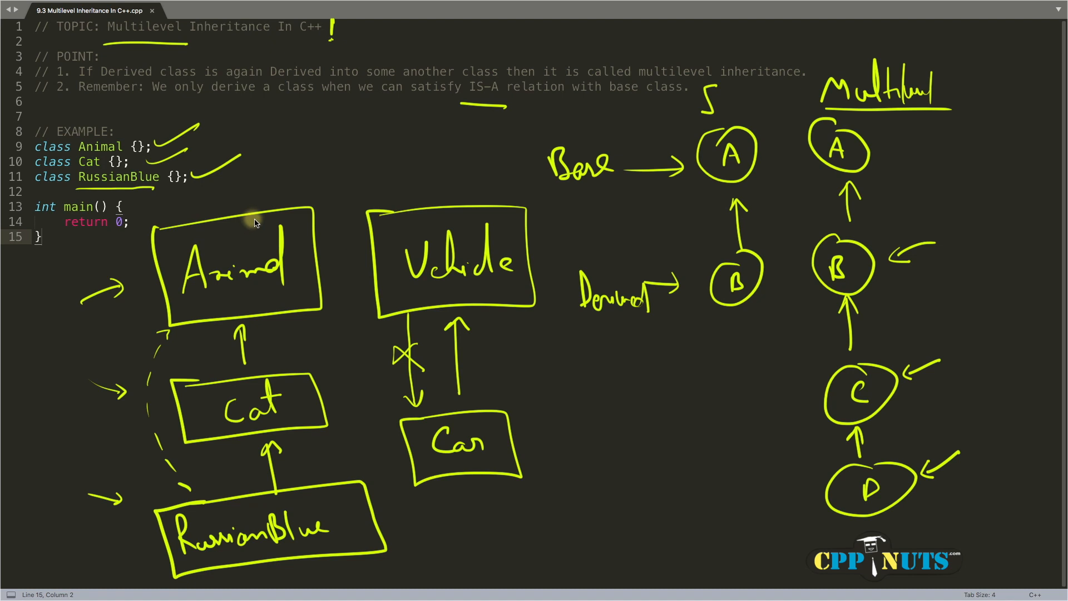
{"action": "mouse_move", "coordinate": [272, 306]}
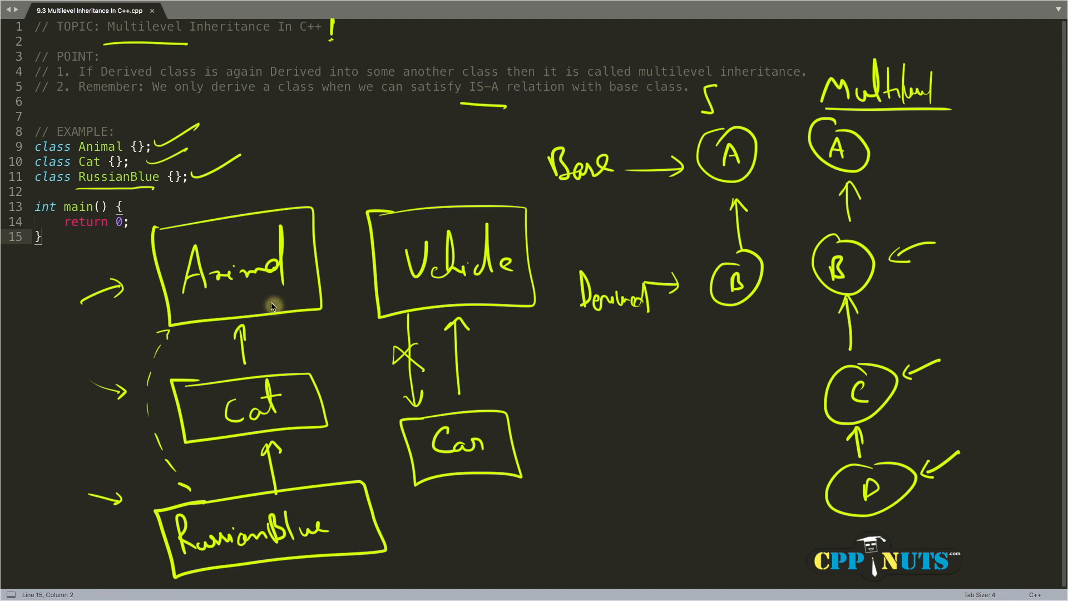
{"action": "mouse_move", "coordinate": [173, 412]}
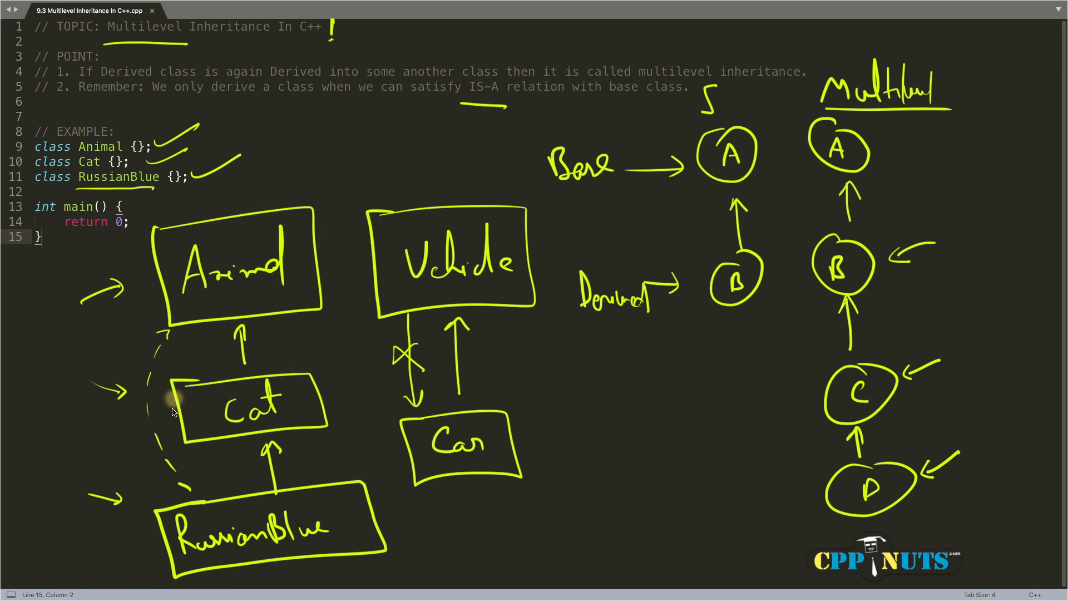
{"action": "mouse_move", "coordinate": [274, 394]}
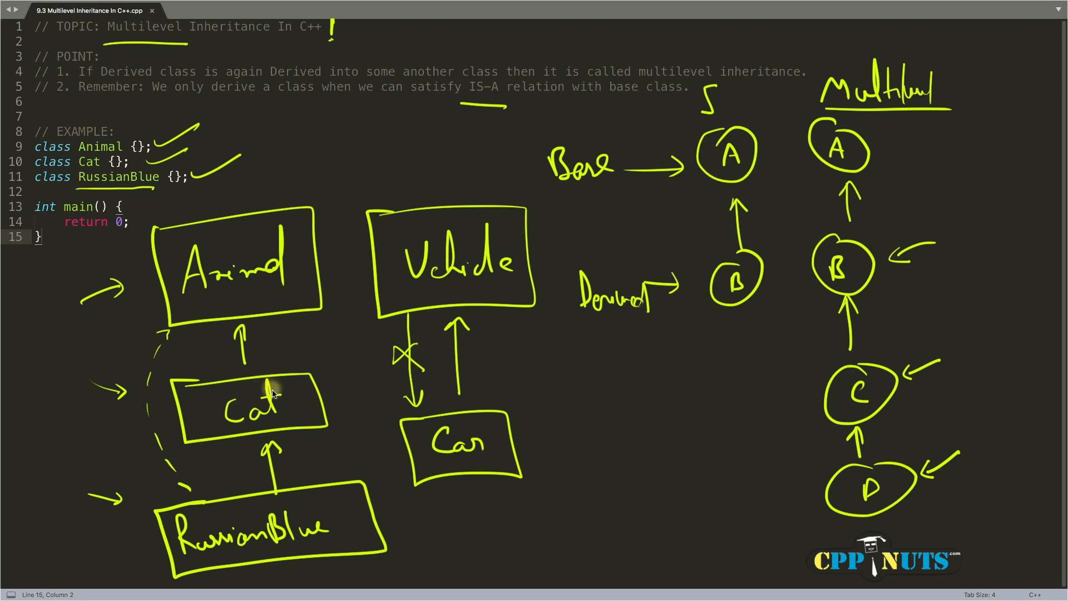
{"action": "mouse_move", "coordinate": [258, 459]}
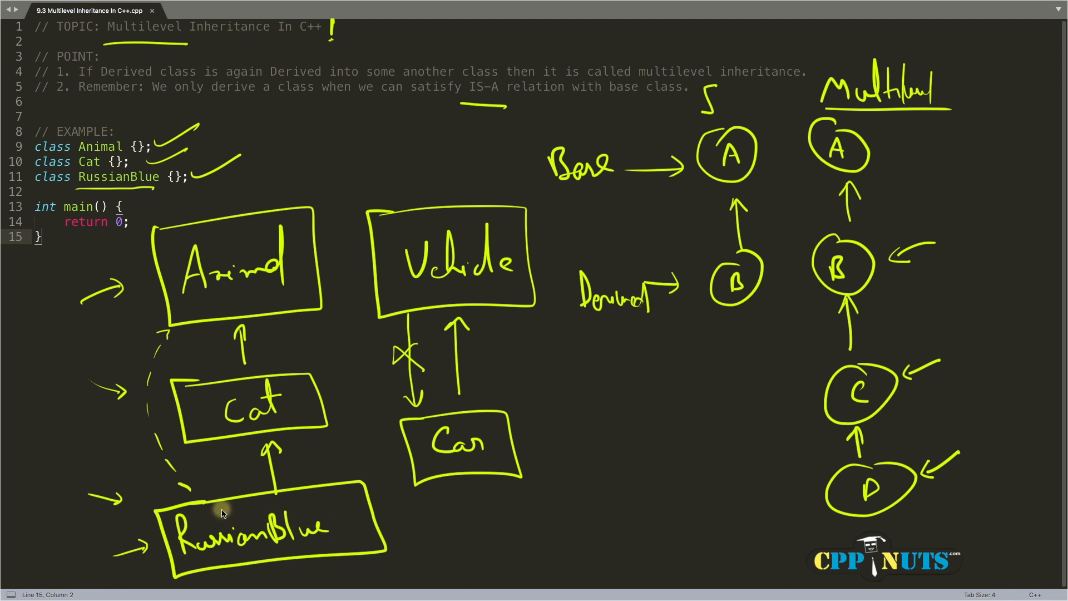
{"action": "mouse_move", "coordinate": [304, 521]}
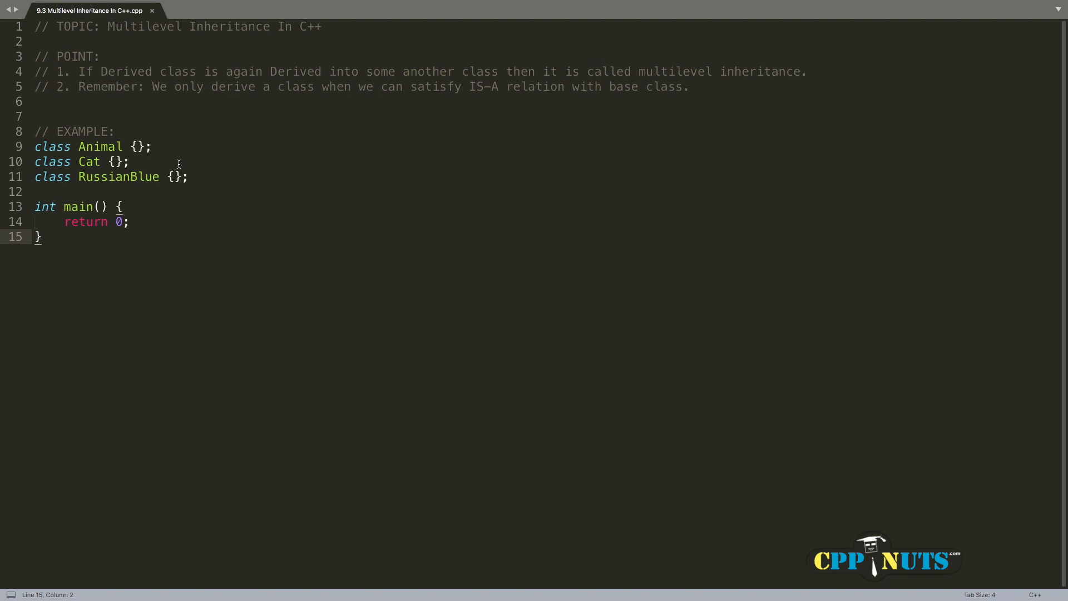
Step: Declare Cat ': public Animal' and RussianBlue ': public Cat'
{"action": "left_click", "coordinate": [286, 151]}
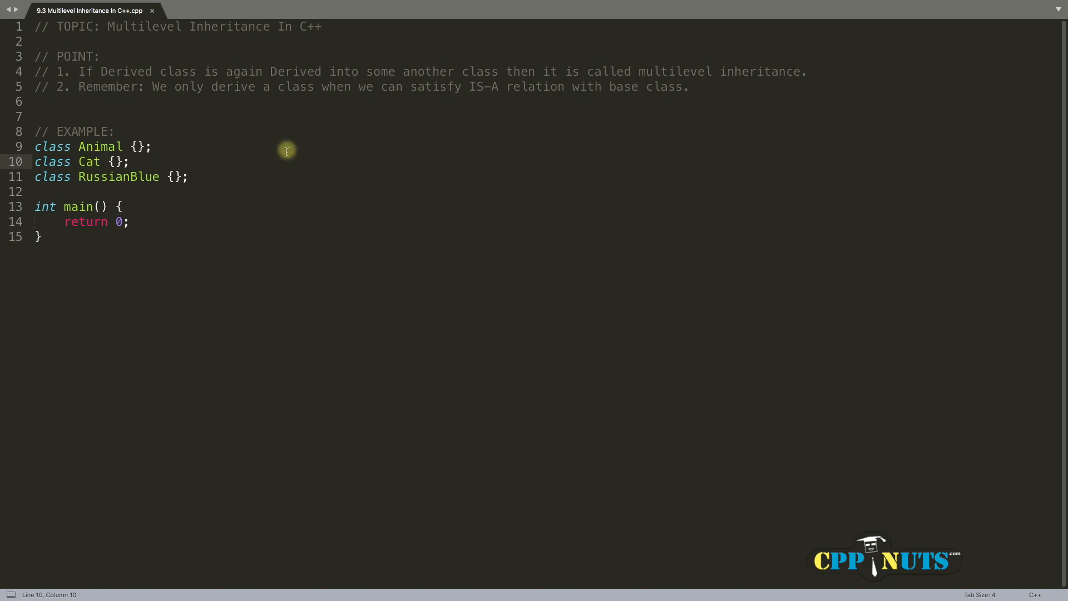
{"action": "type", "text": ": public Animal"}
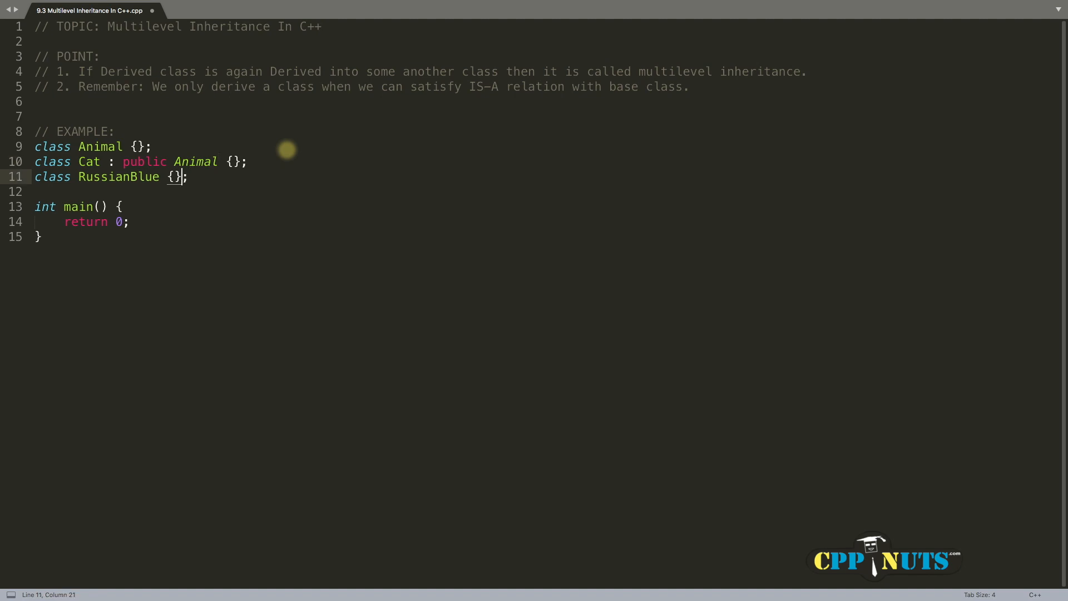
{"action": "type", "text": ": c"}
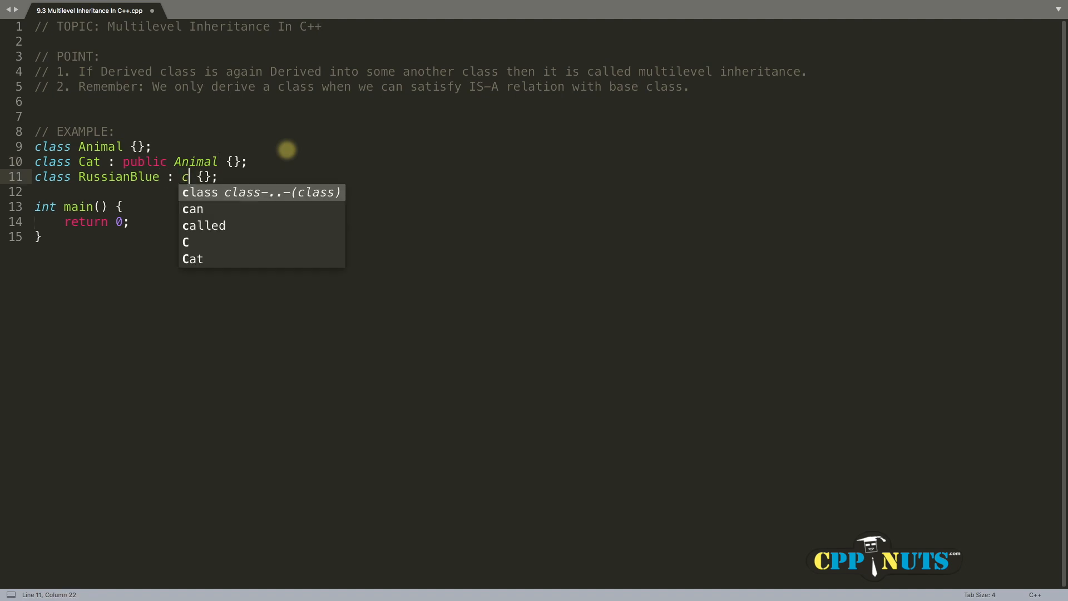
{"action": "type", "text": "public"}
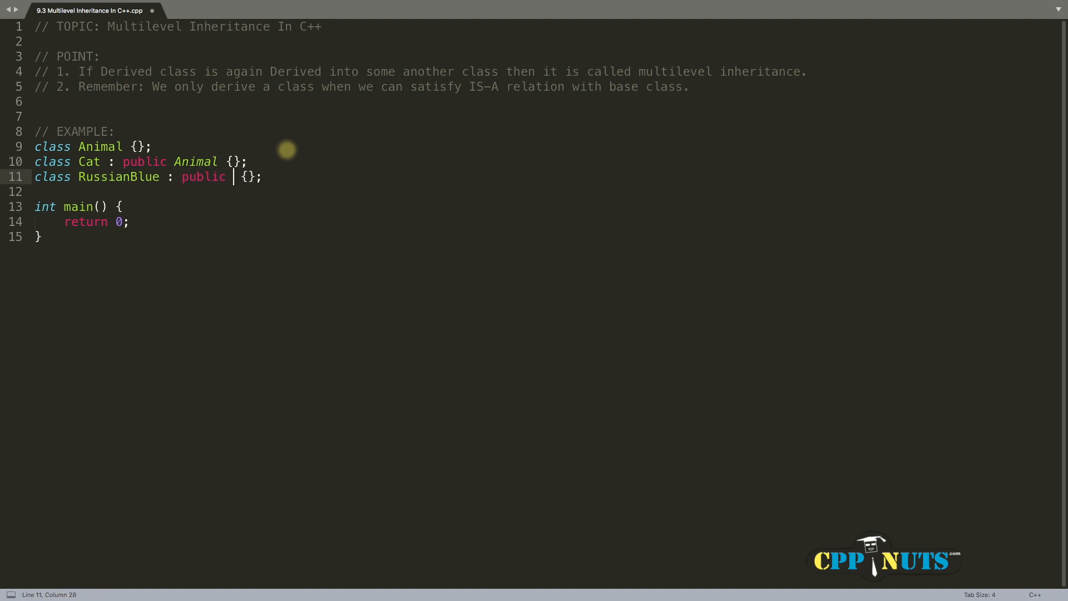
{"action": "type", "text": "Cat"}
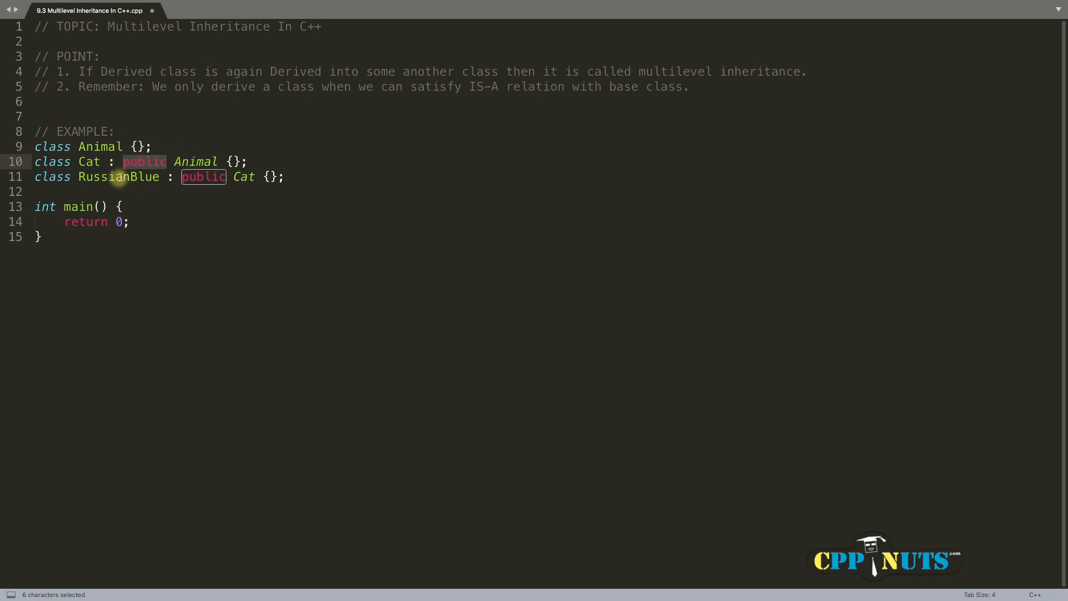
{"action": "mouse_move", "coordinate": [171, 161]}
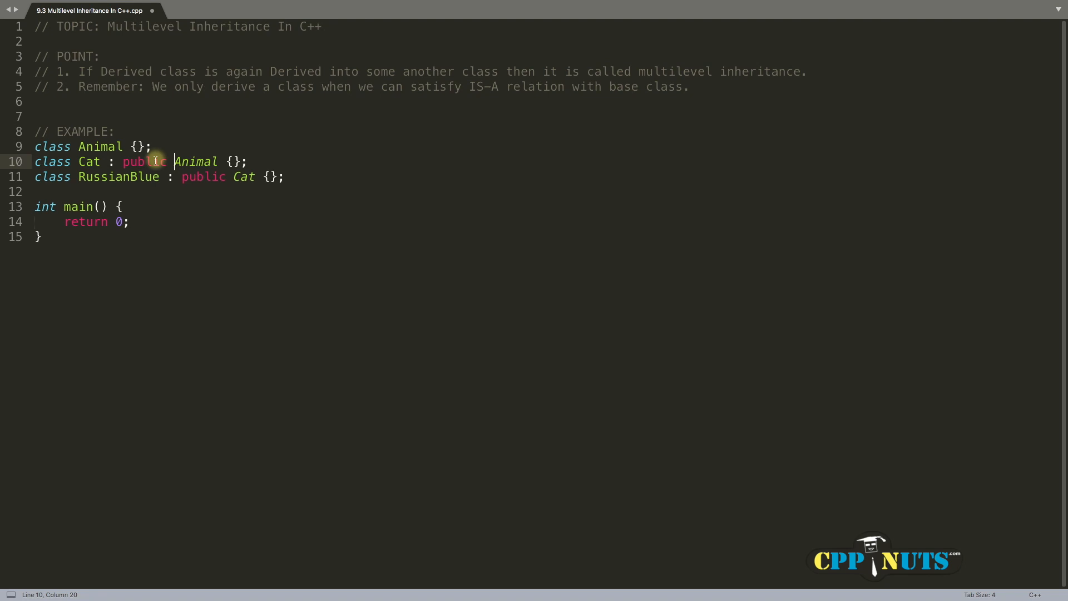
{"action": "mouse_move", "coordinate": [163, 150]}
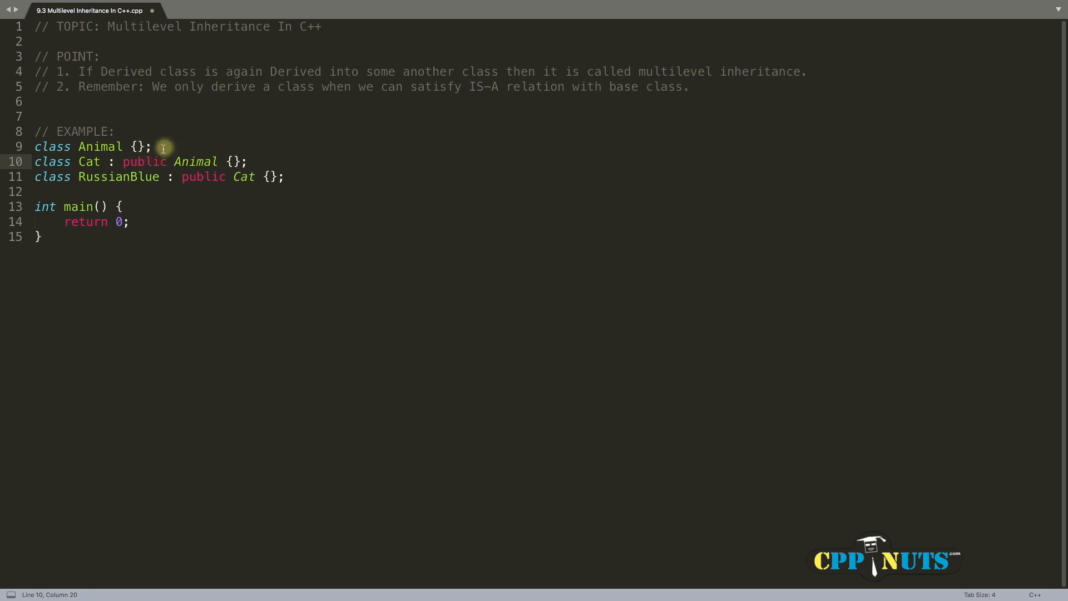
{"action": "mouse_move", "coordinate": [146, 163]}
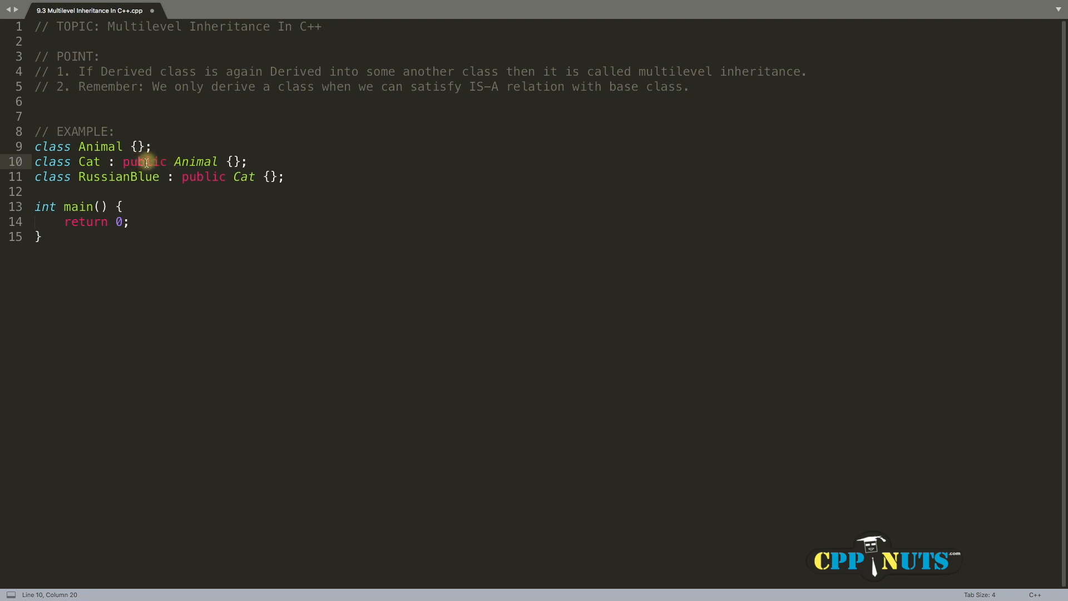
{"action": "mouse_move", "coordinate": [899, 102]}
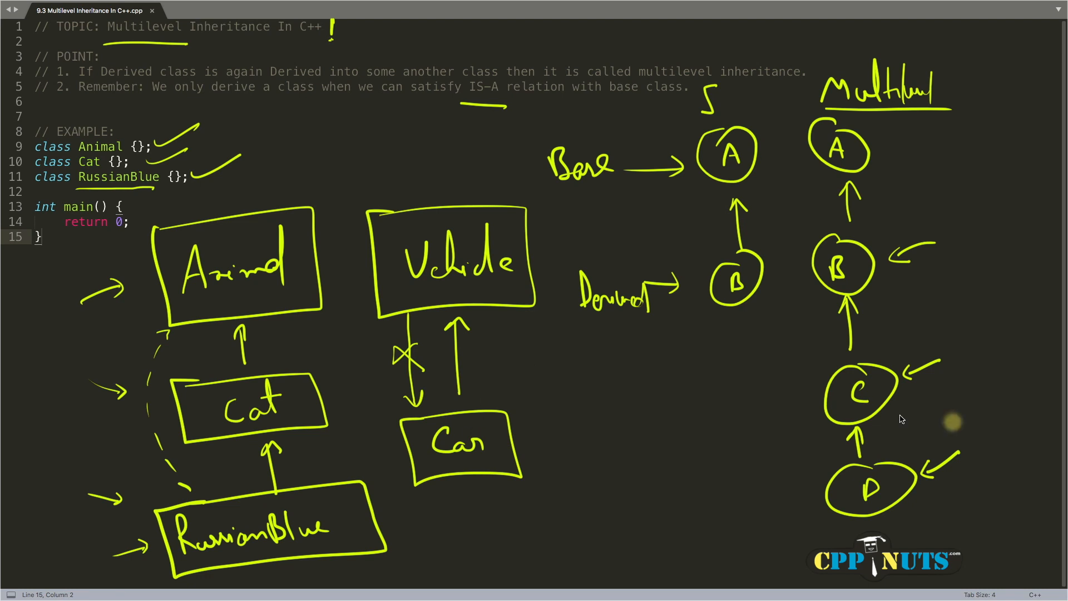
{"action": "mouse_move", "coordinate": [118, 302]}
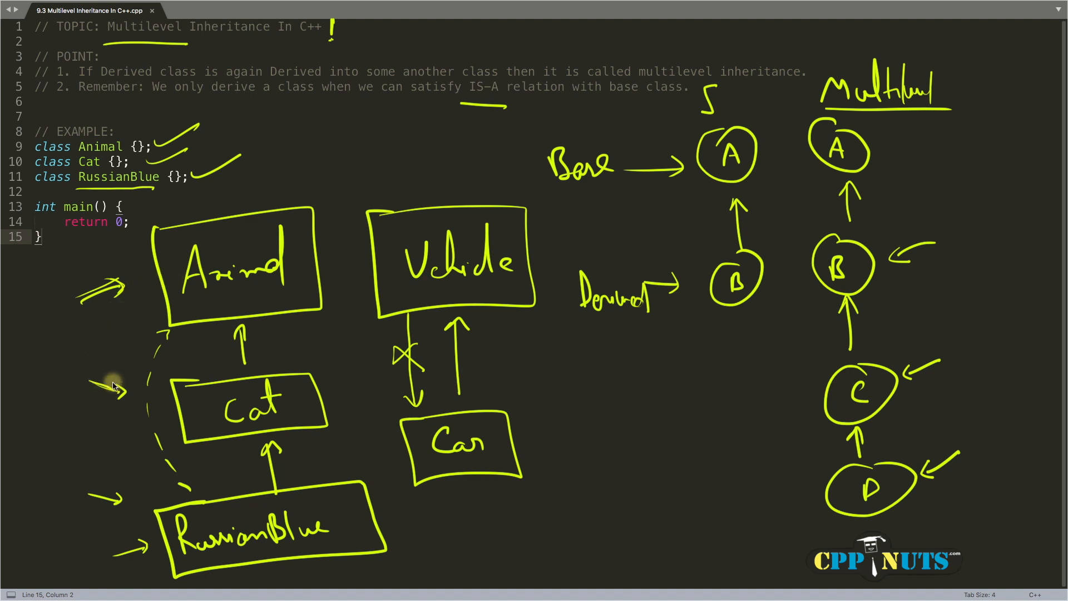
{"action": "mouse_move", "coordinate": [115, 421]}
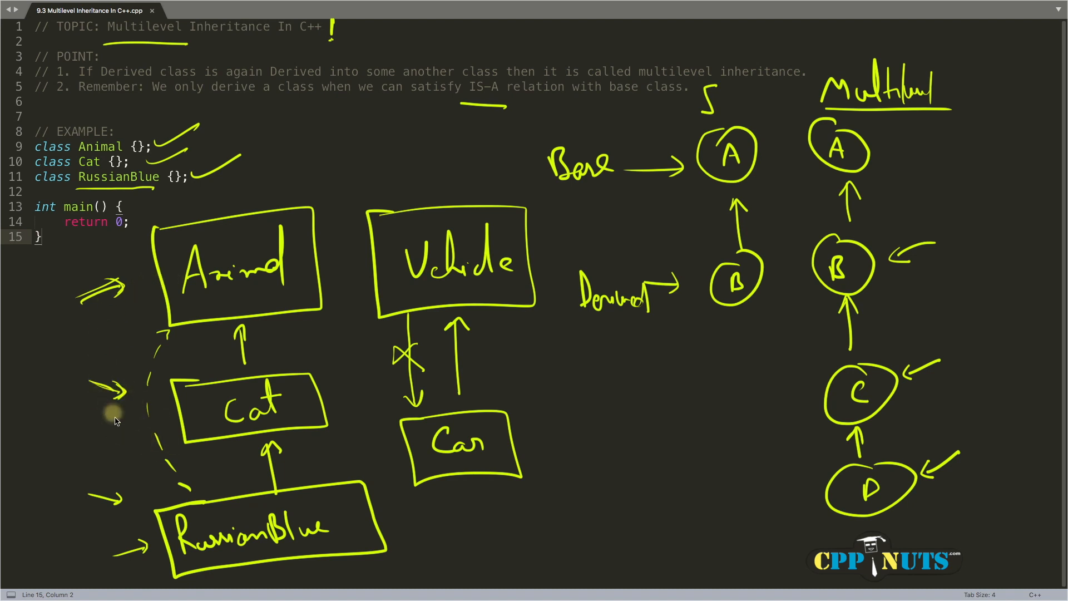
{"action": "mouse_move", "coordinate": [463, 104]}
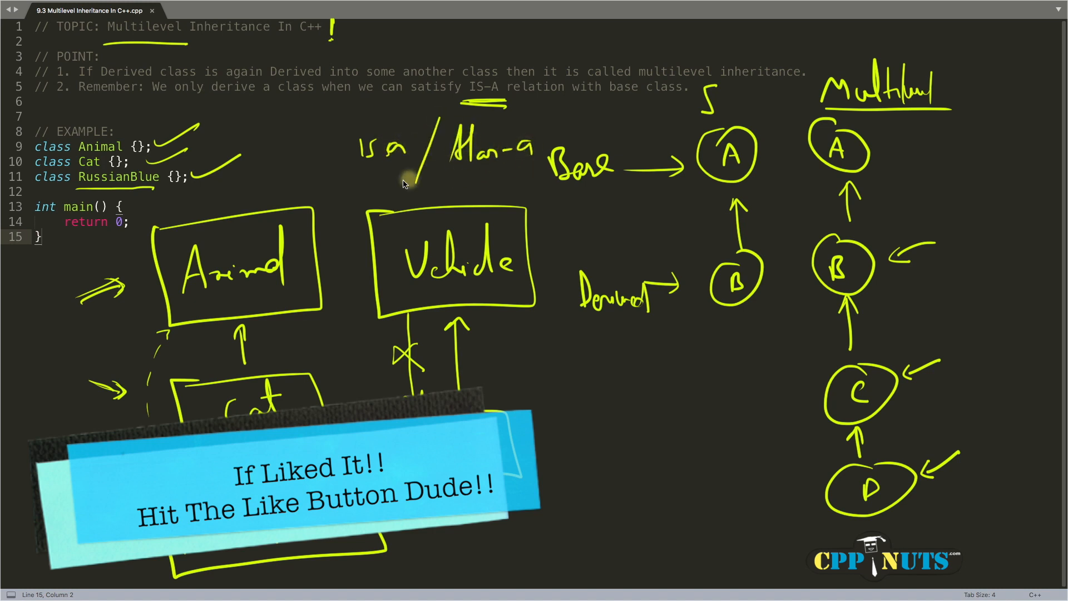
{"action": "mouse_move", "coordinate": [496, 171]}
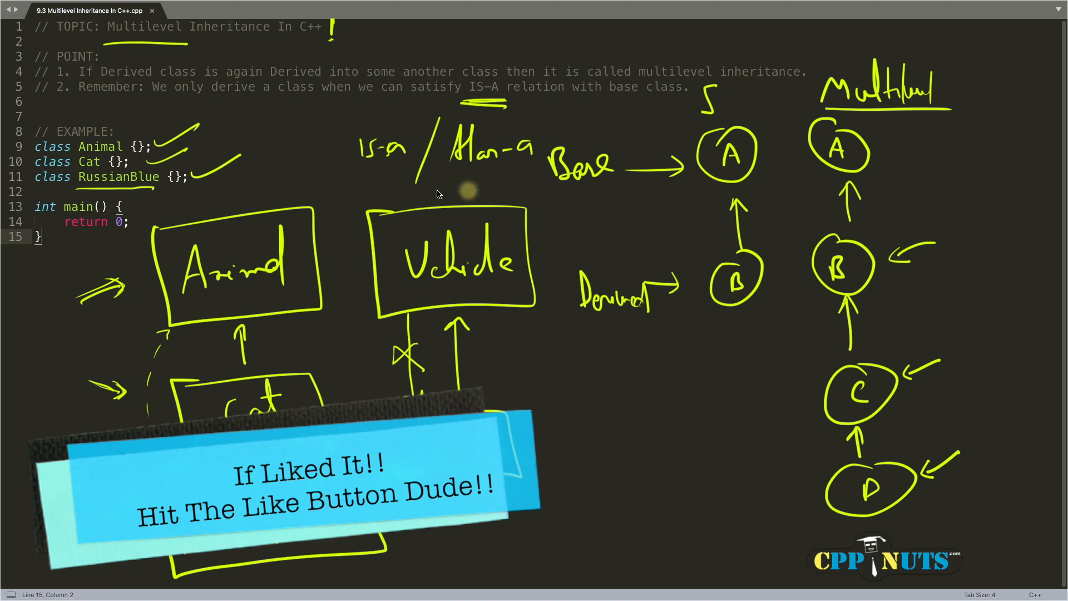
{"action": "mouse_move", "coordinate": [314, 248]}
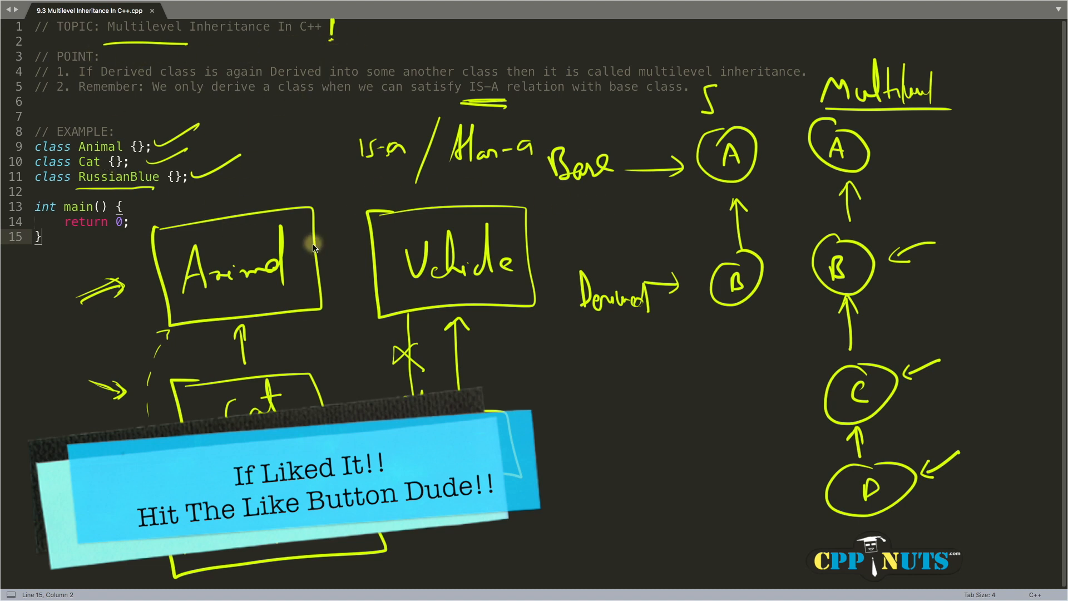
{"action": "mouse_move", "coordinate": [536, 350]}
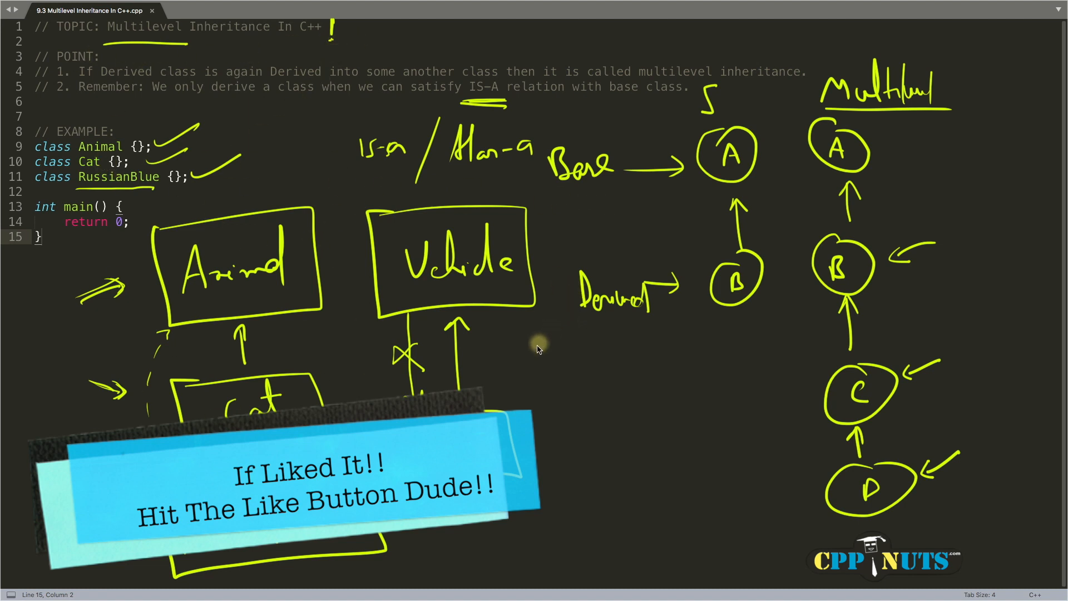
Step: Draw a small box to the right of the Vehicle–Car diagram
{"action": "left_click_drag", "start_coordinate": [524, 334], "coordinate": [586, 361]}
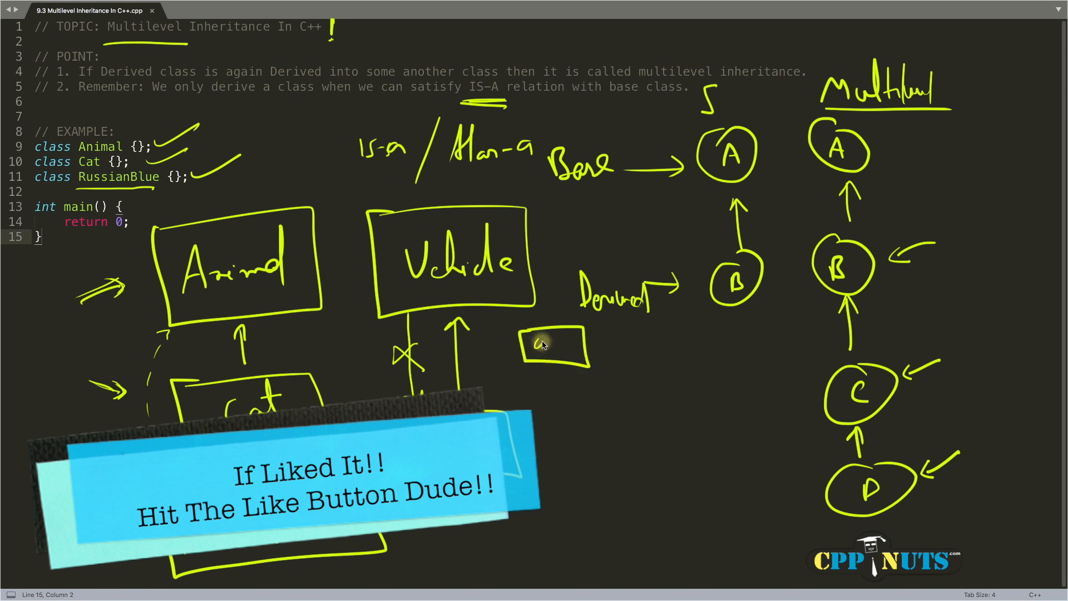